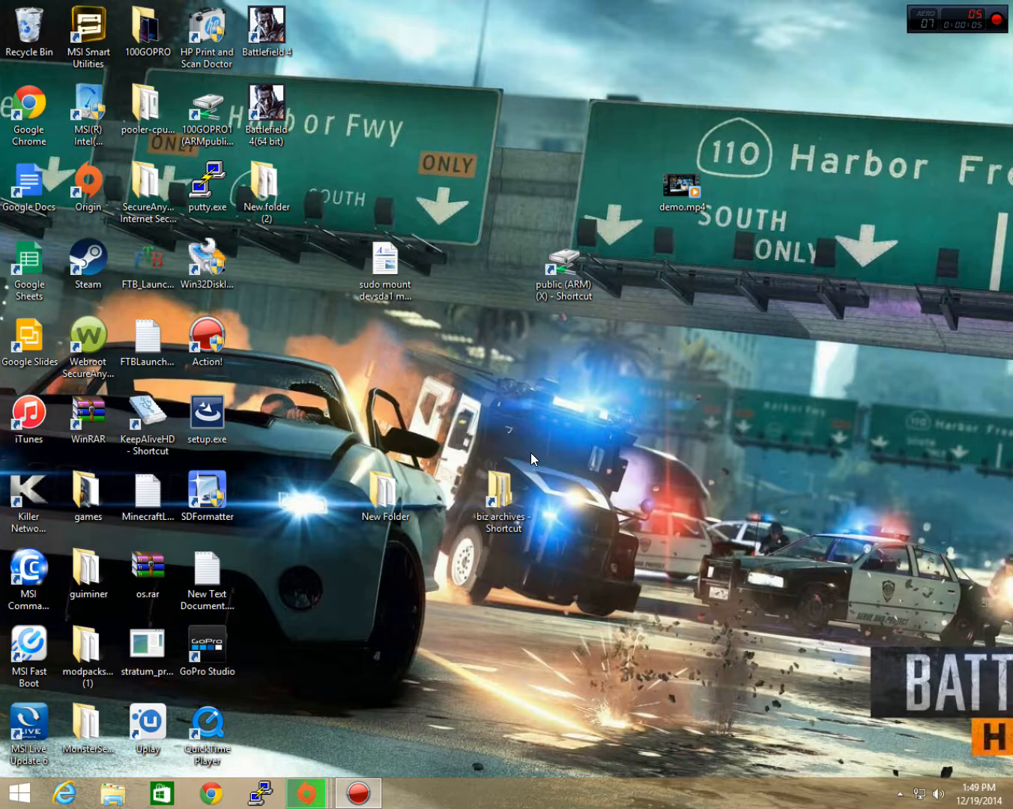
mouse_move(401, 668)
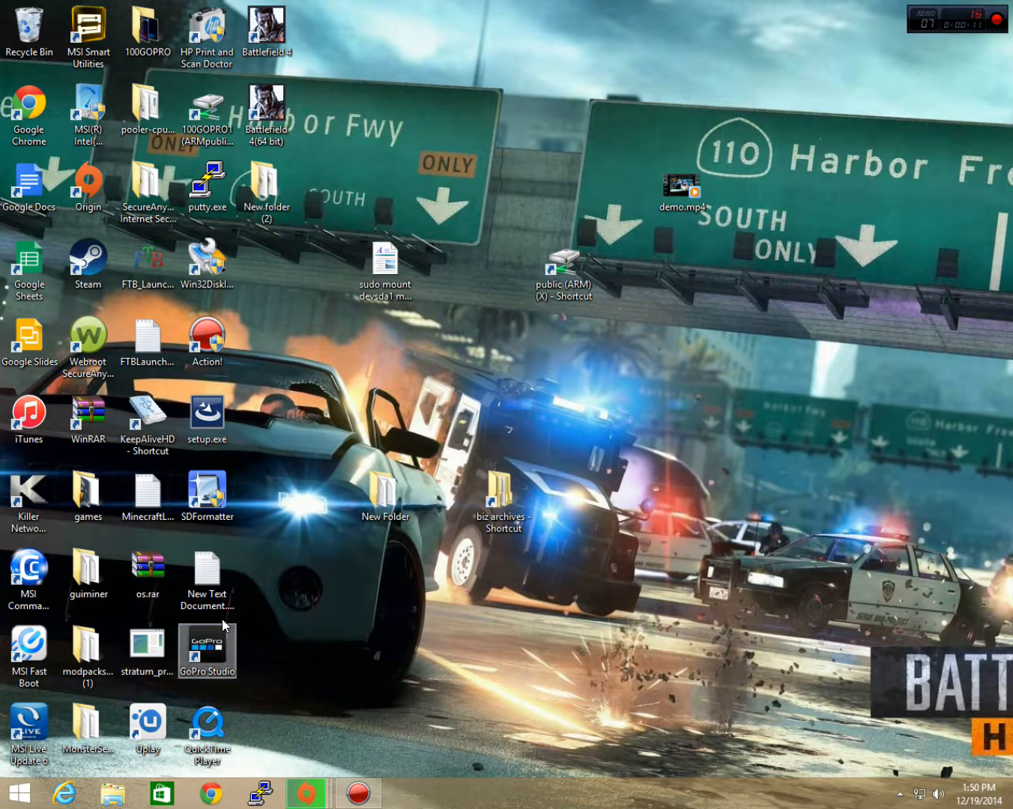
Launch putty.exe from the desktop, allow it to run, and connect to 192.168.1.155
double_click(206, 182)
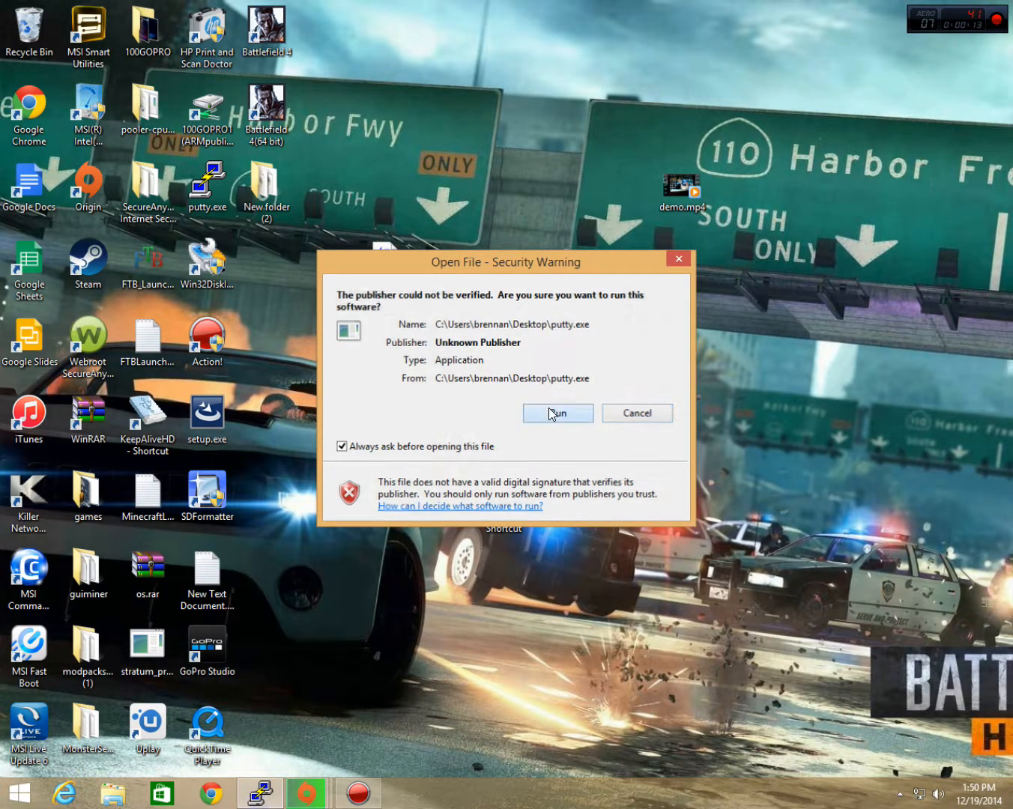
click(557, 413)
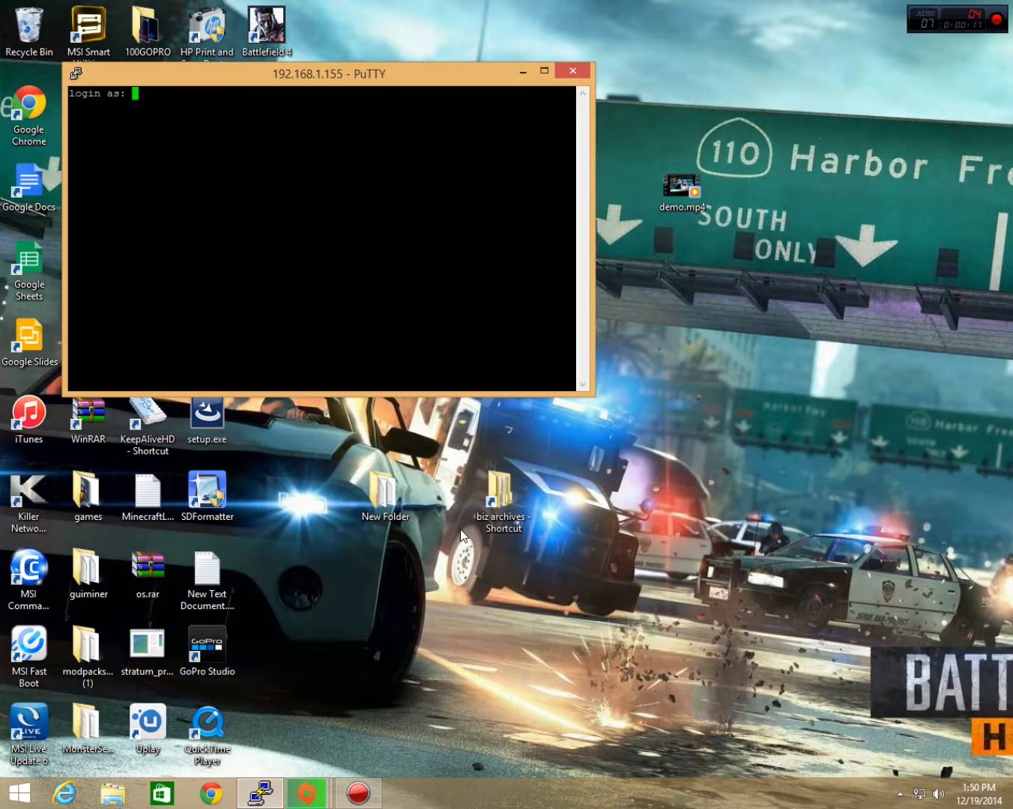
Log in as ubuntu and run sudo apt-get update with the sudo password
text(ubuntu)
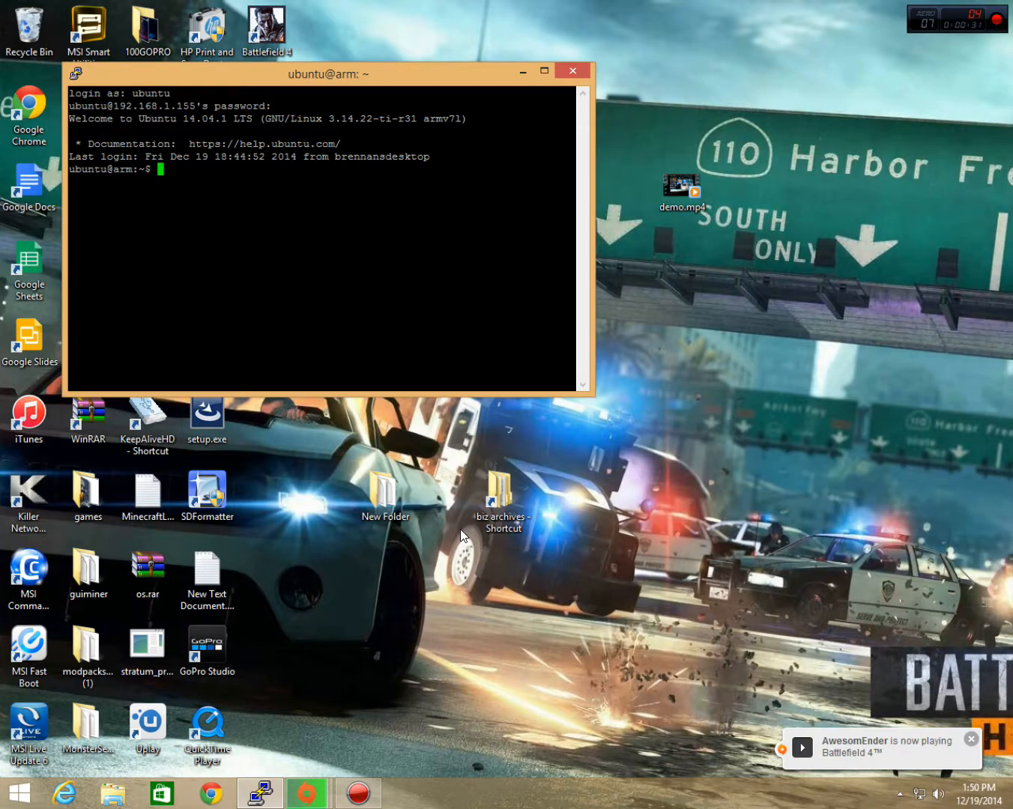
text(sudo apt-get update)
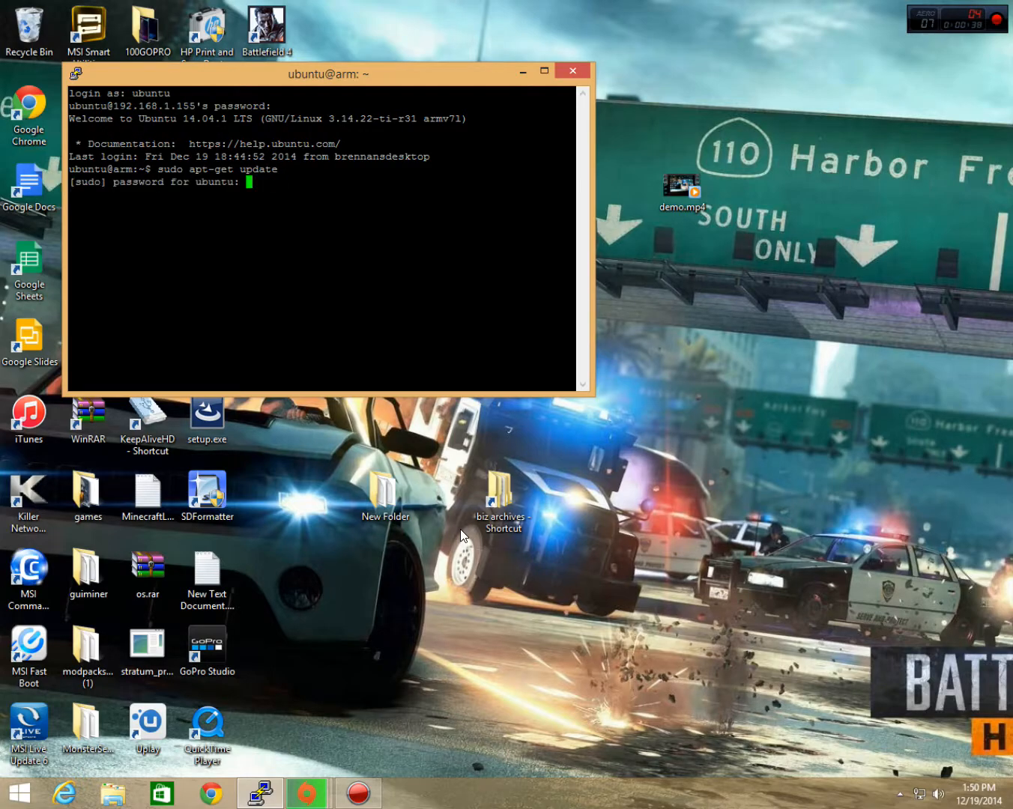
key(Return)
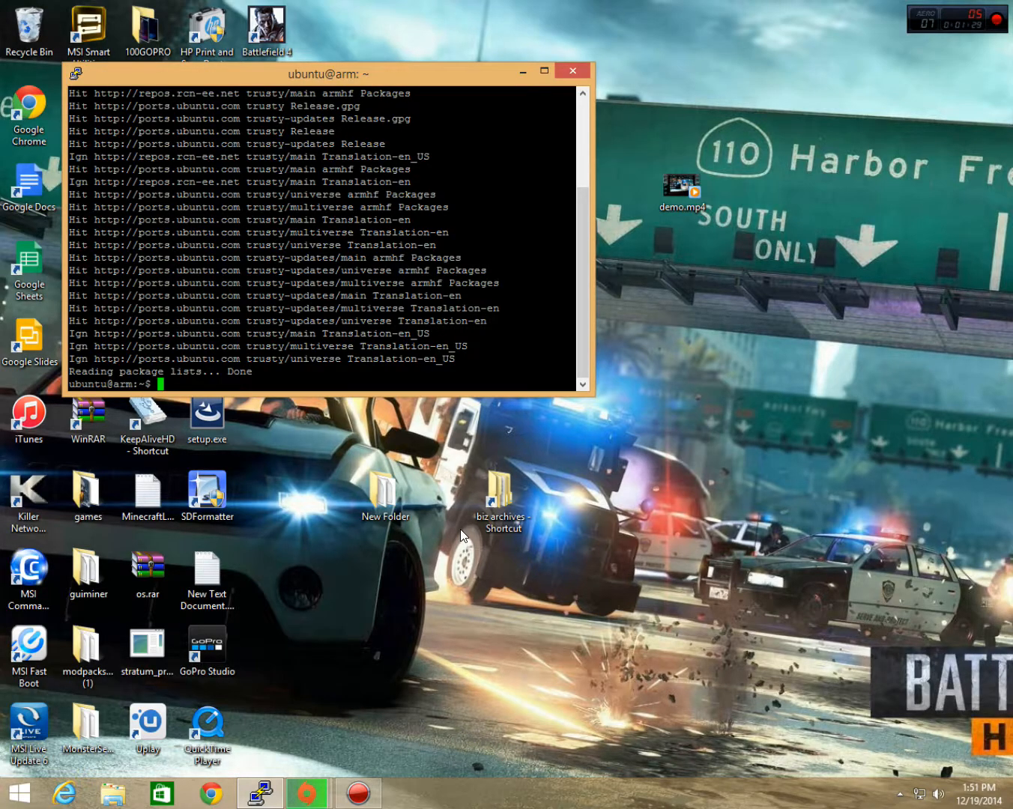
Run sudo apt-get install ntfs-3g, which is already newest, then cd home
text(sudo)
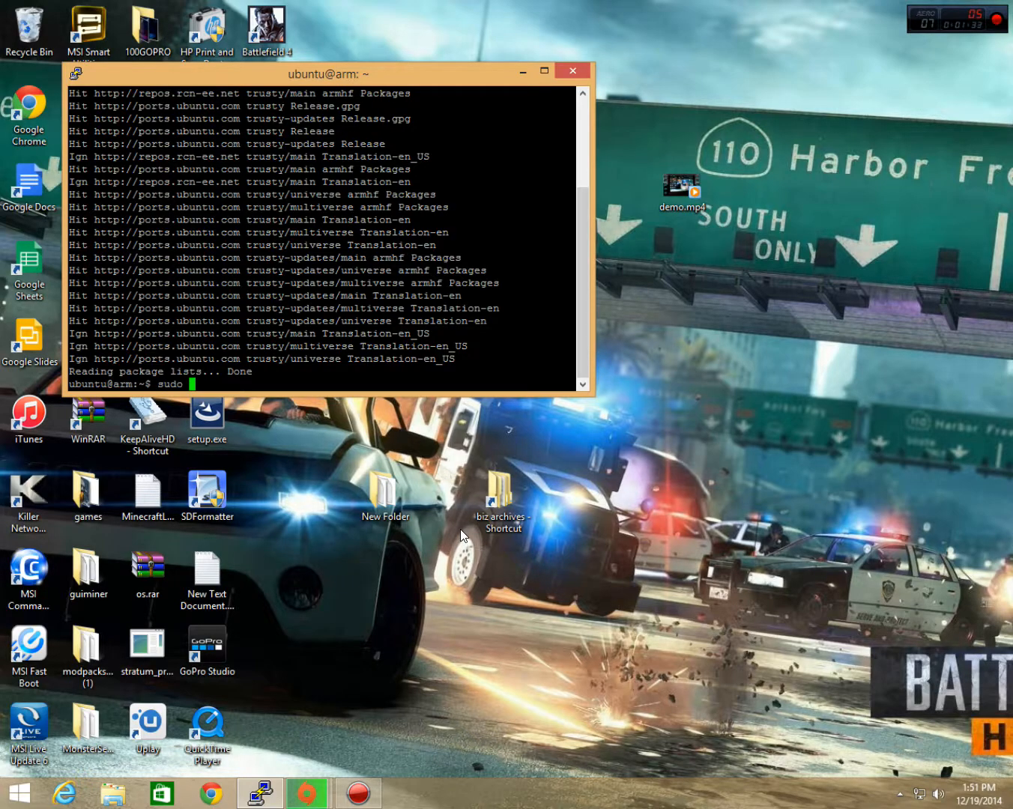
text(apt-)
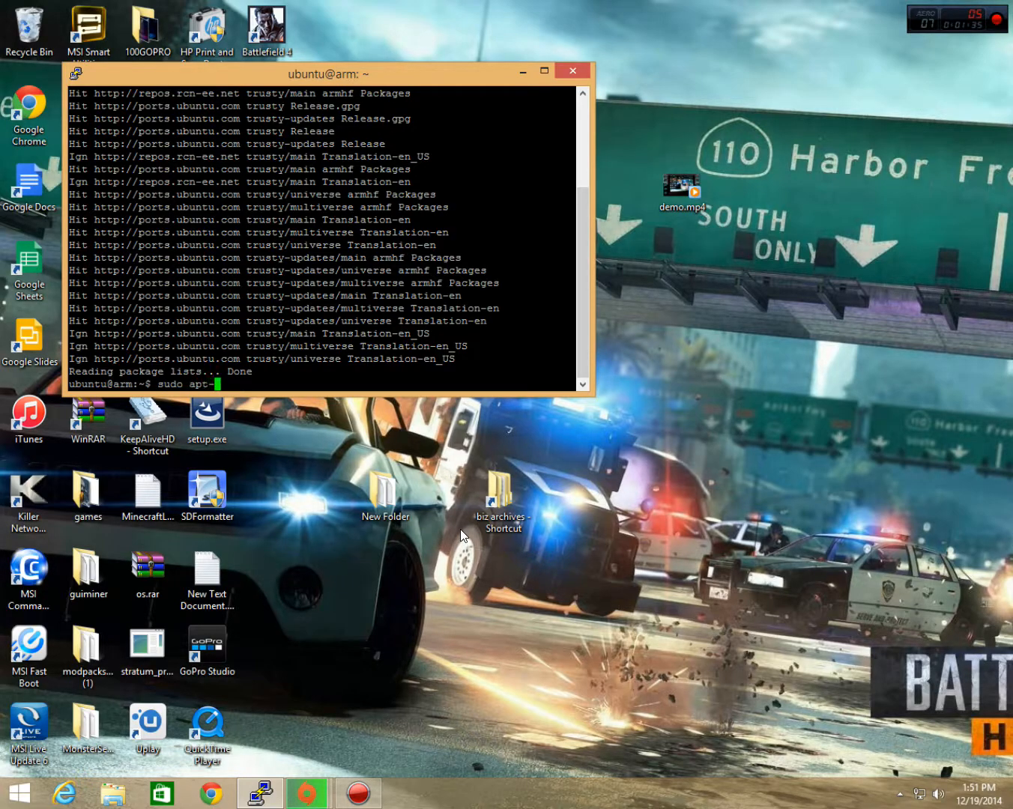
text(get install ntfs-3g)
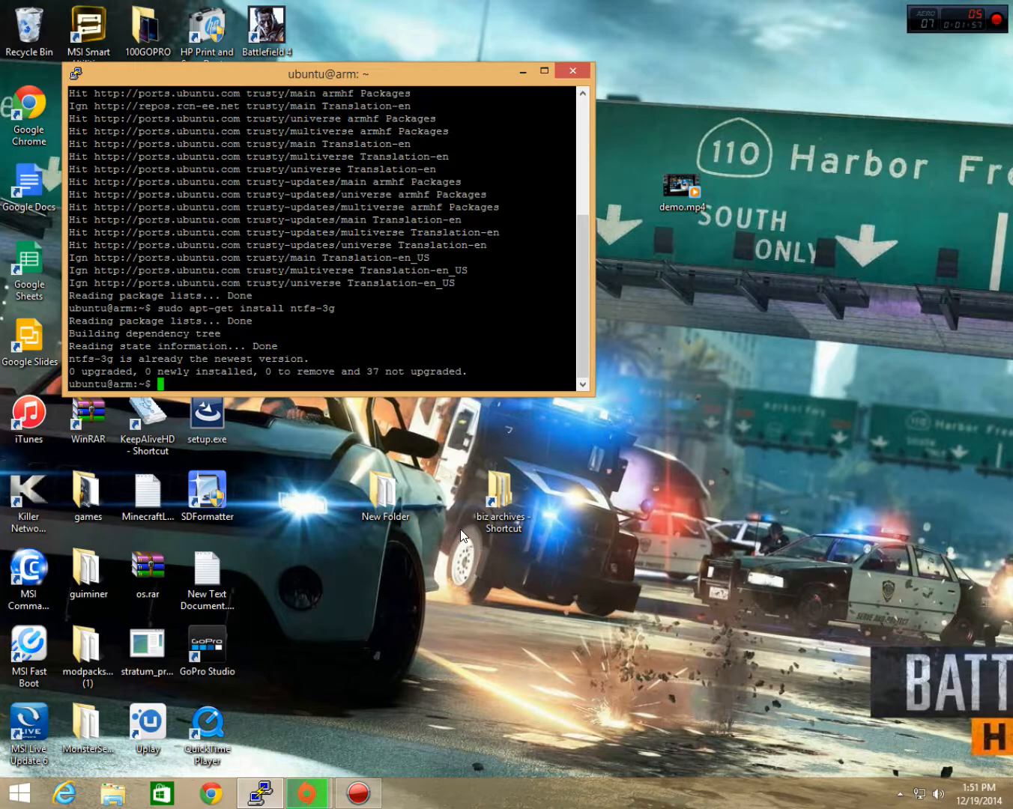
text(cd)
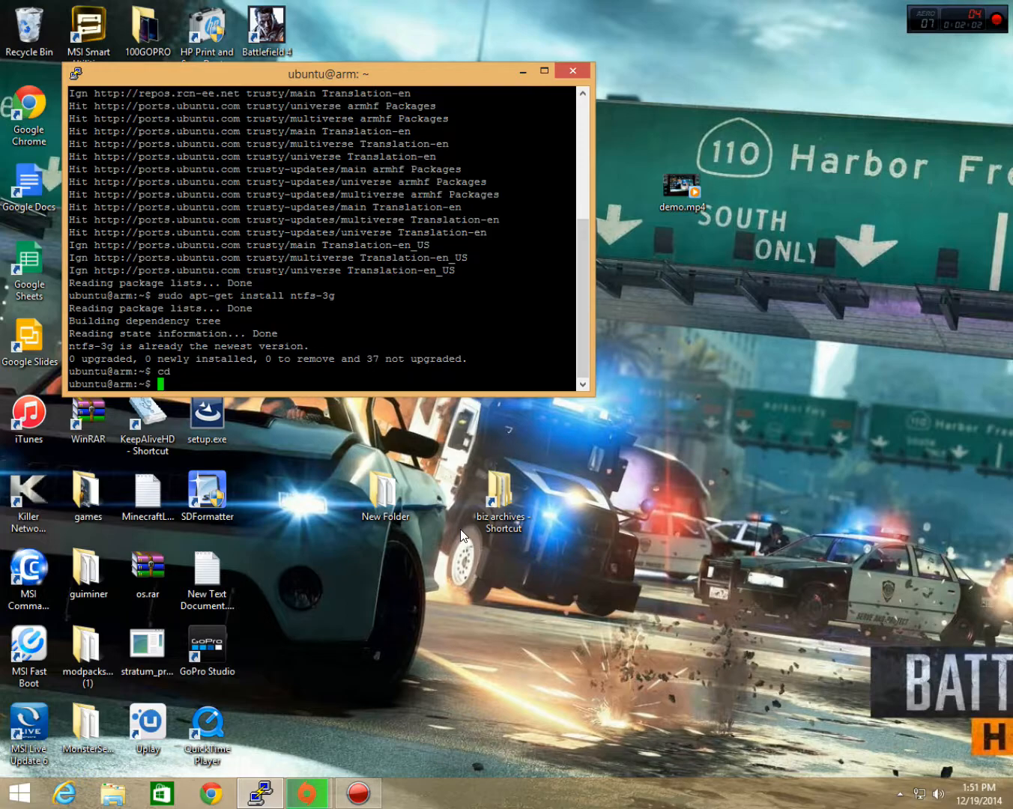
Create /mnt and /mnt/usbdrive with sudo mkdir, then list drives with ls /dev/sd*
text(sudo mkdir)
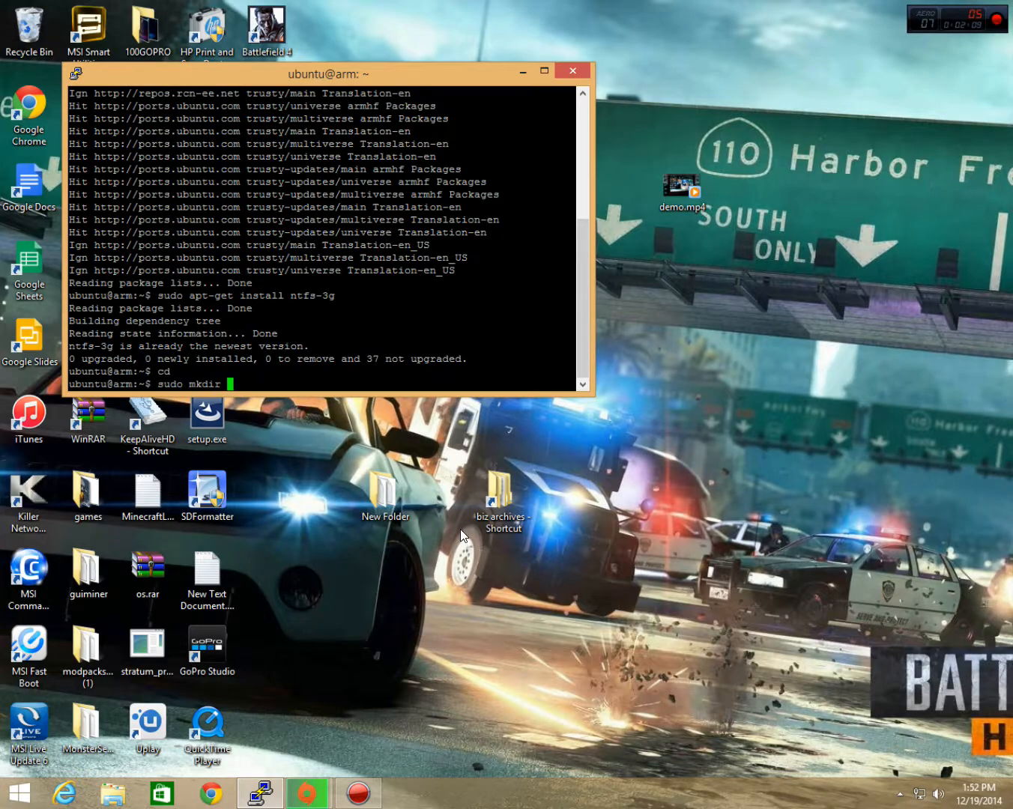
text(/mnt)
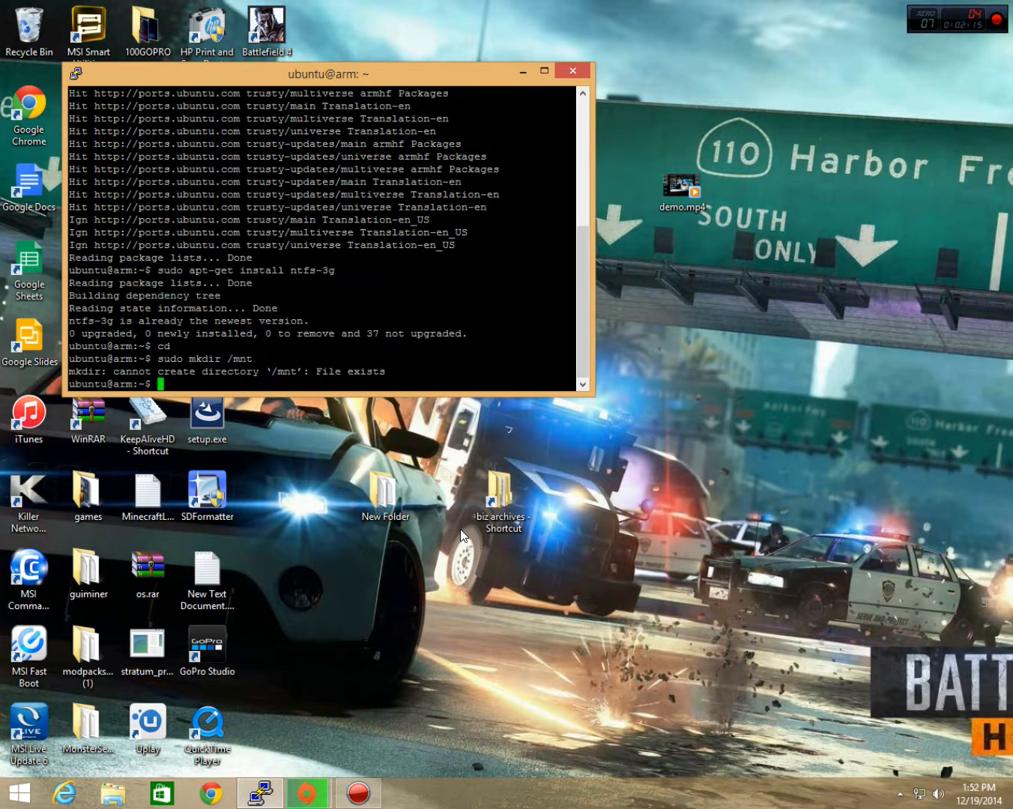
text(sudo mkdir /mnt)
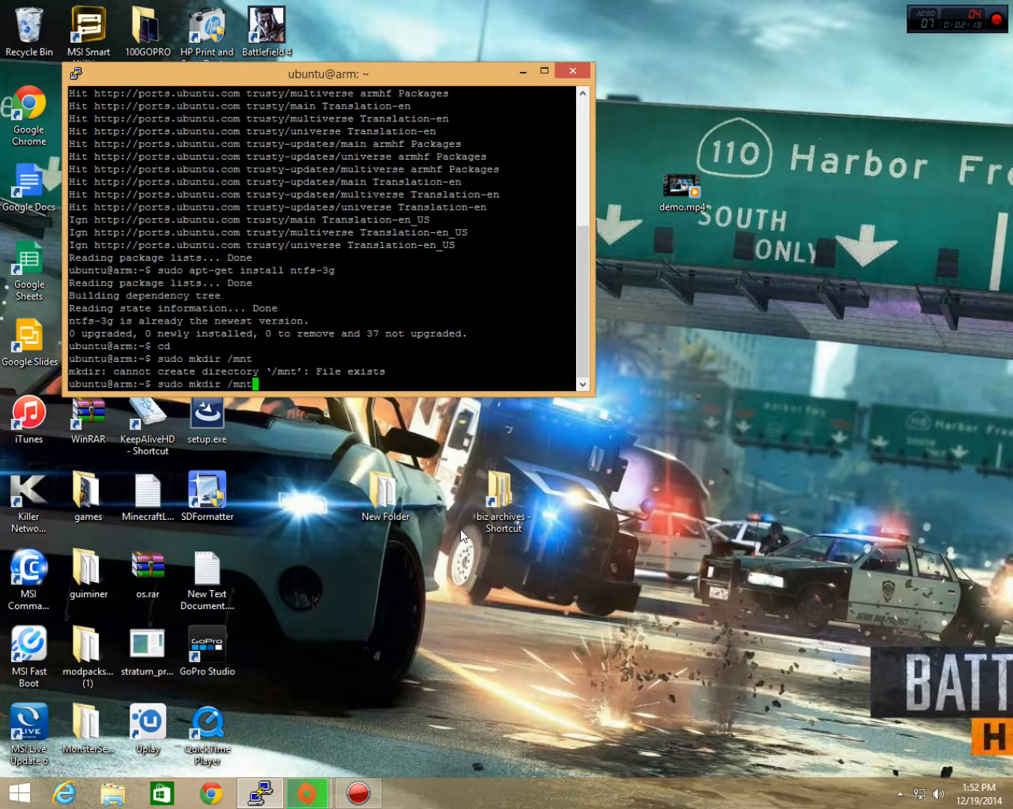
text(/usbdrive)
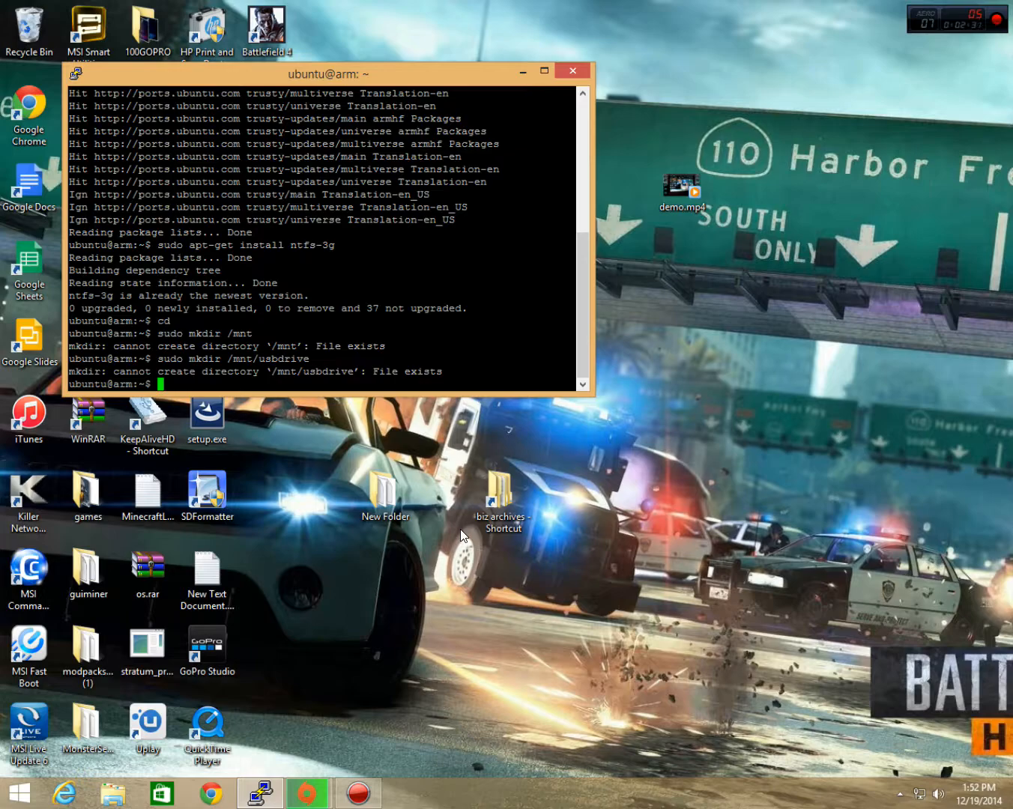
text(ls)
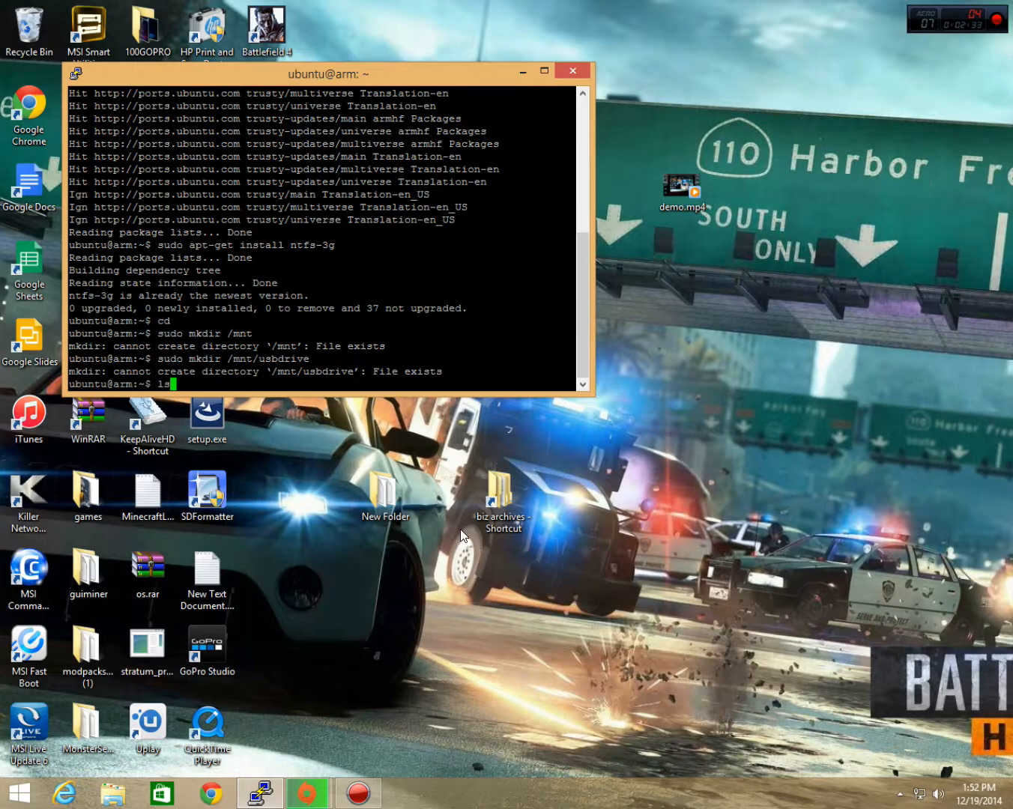
text(/dev/sd*)
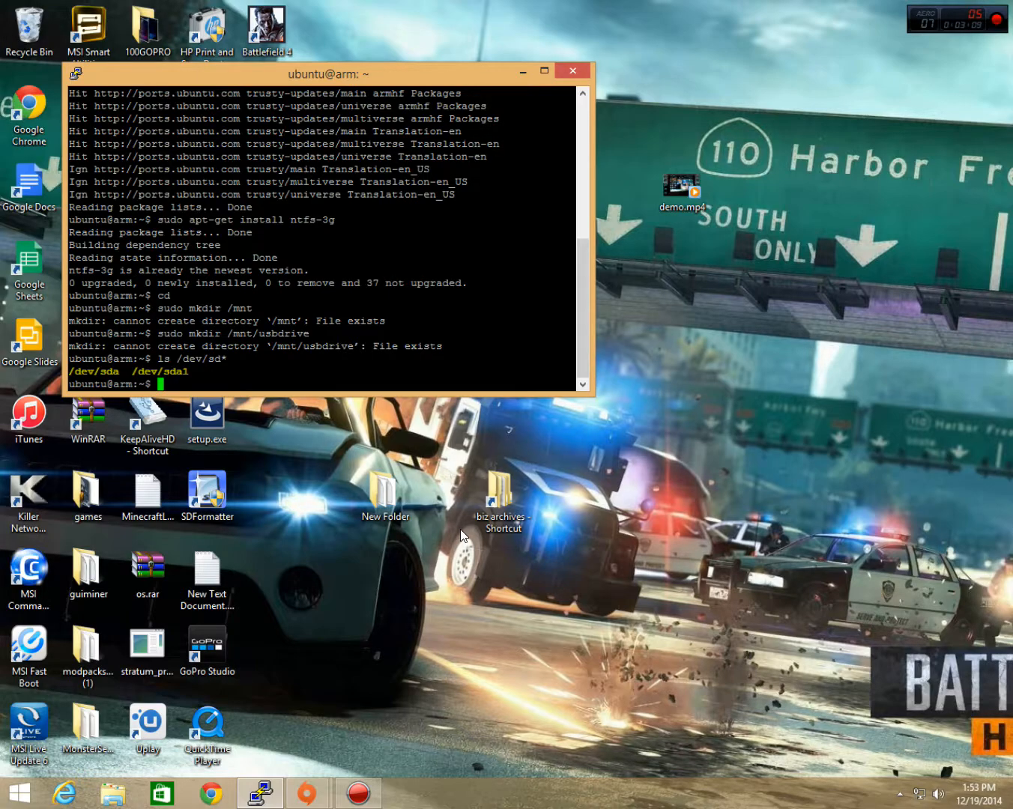
Mount /dev/sda1 at /mnt/usbdrive, retrying with sudo after the root-only error
text(mount)
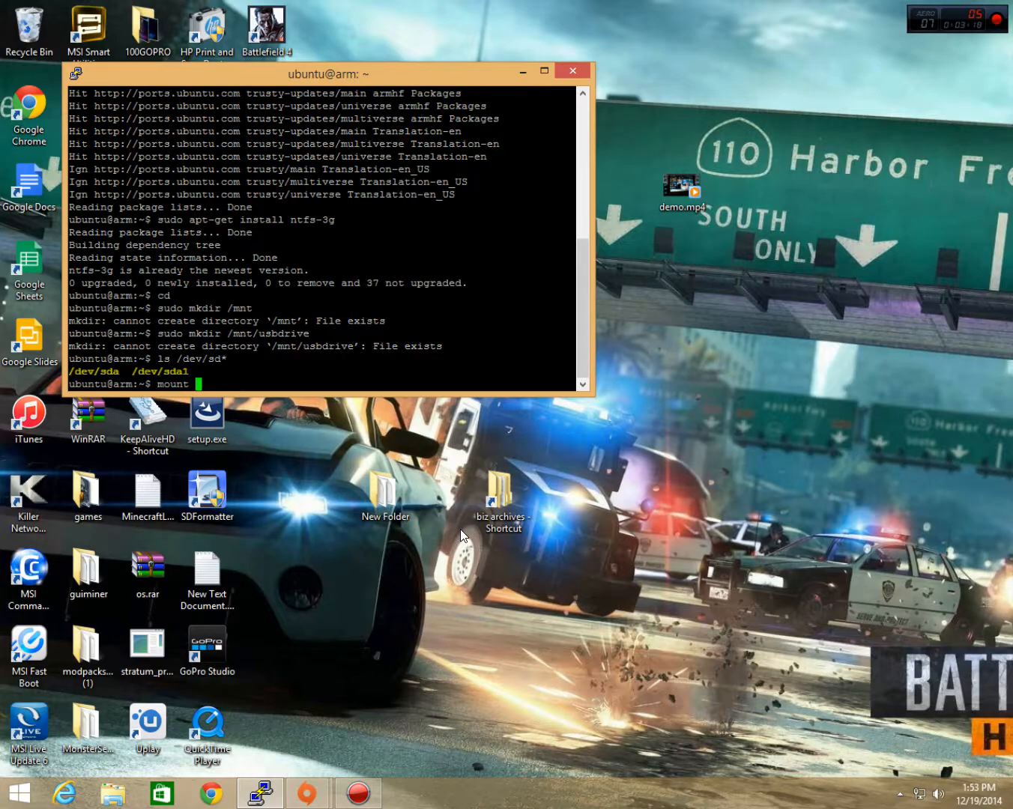
text(/dev/)
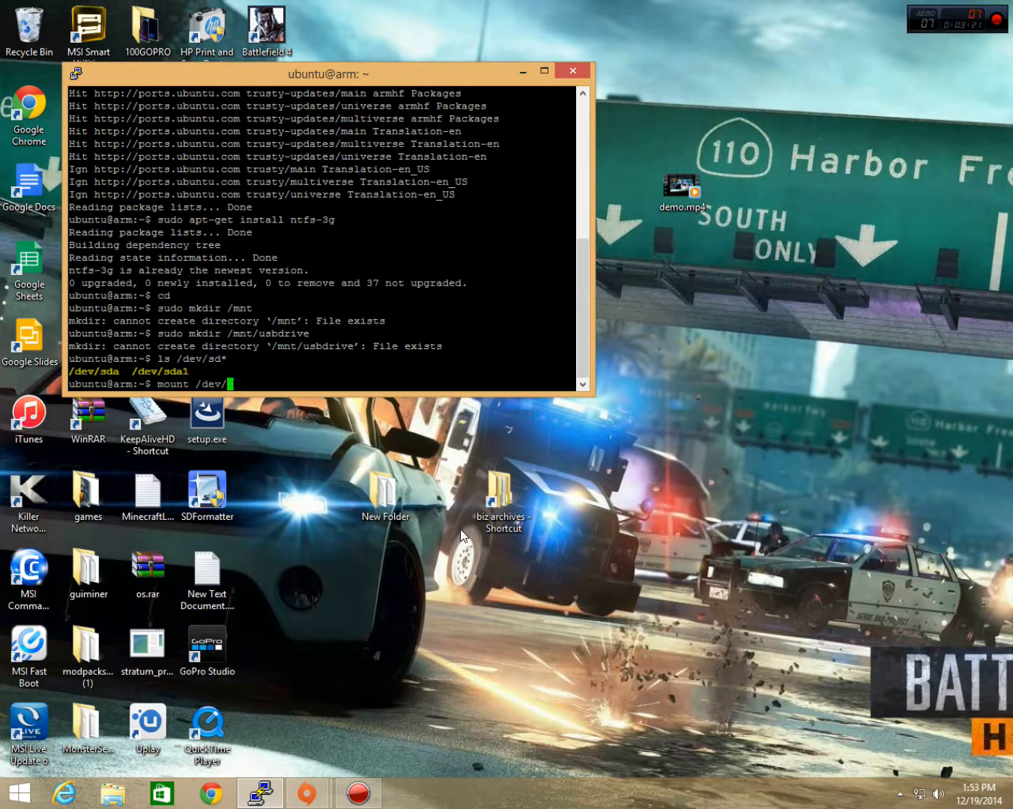
text(sda1)
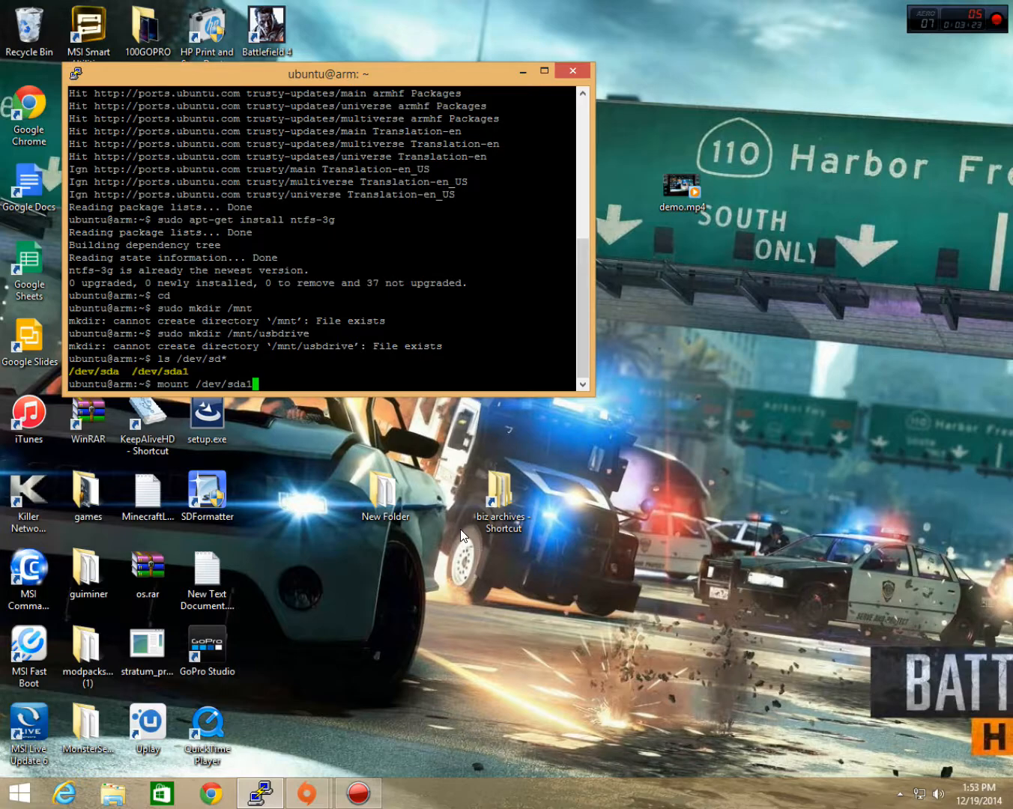
text(/)
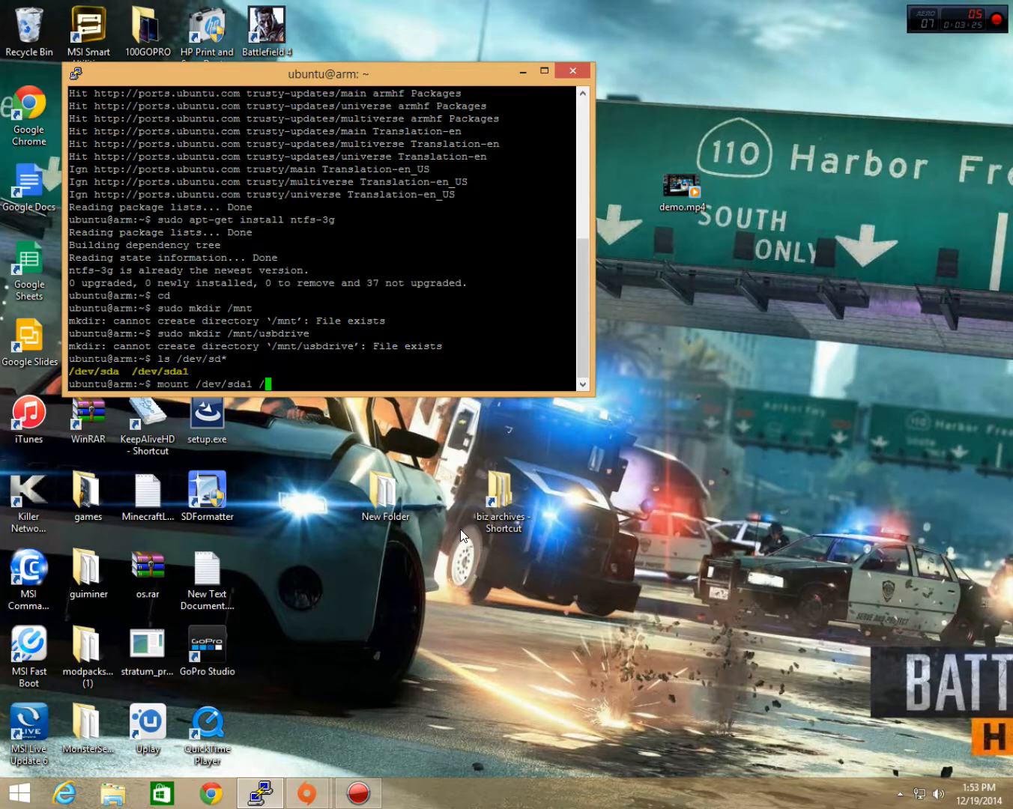
text(mnt./)
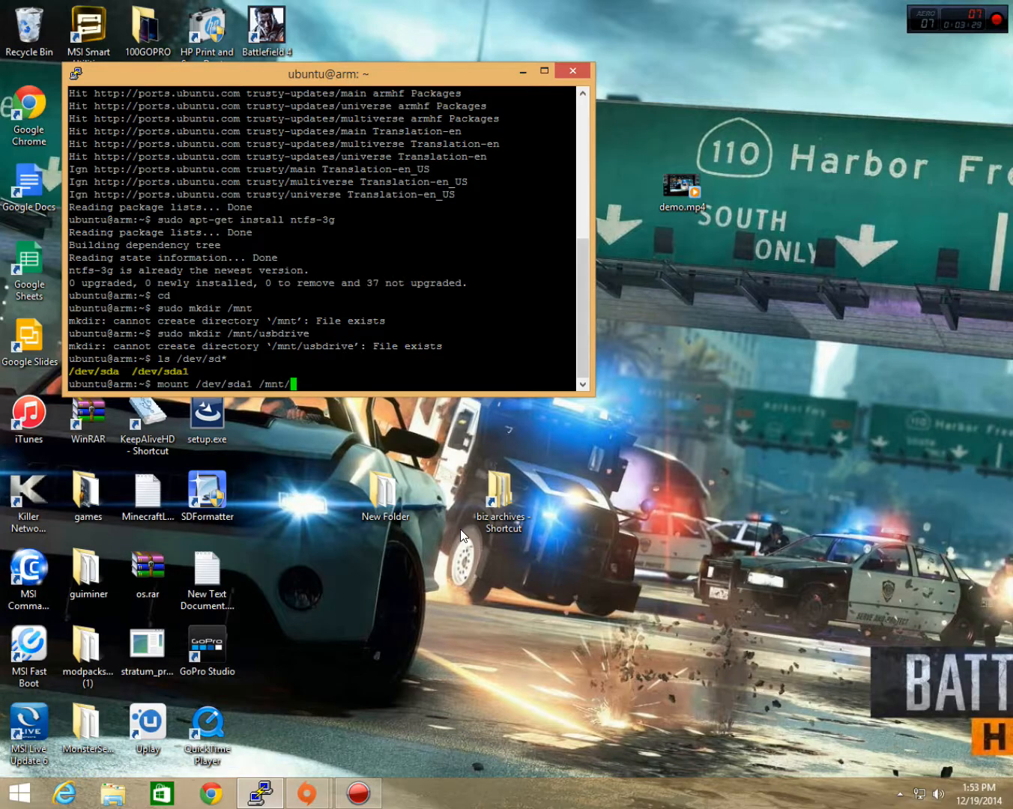
text(usbdrive)
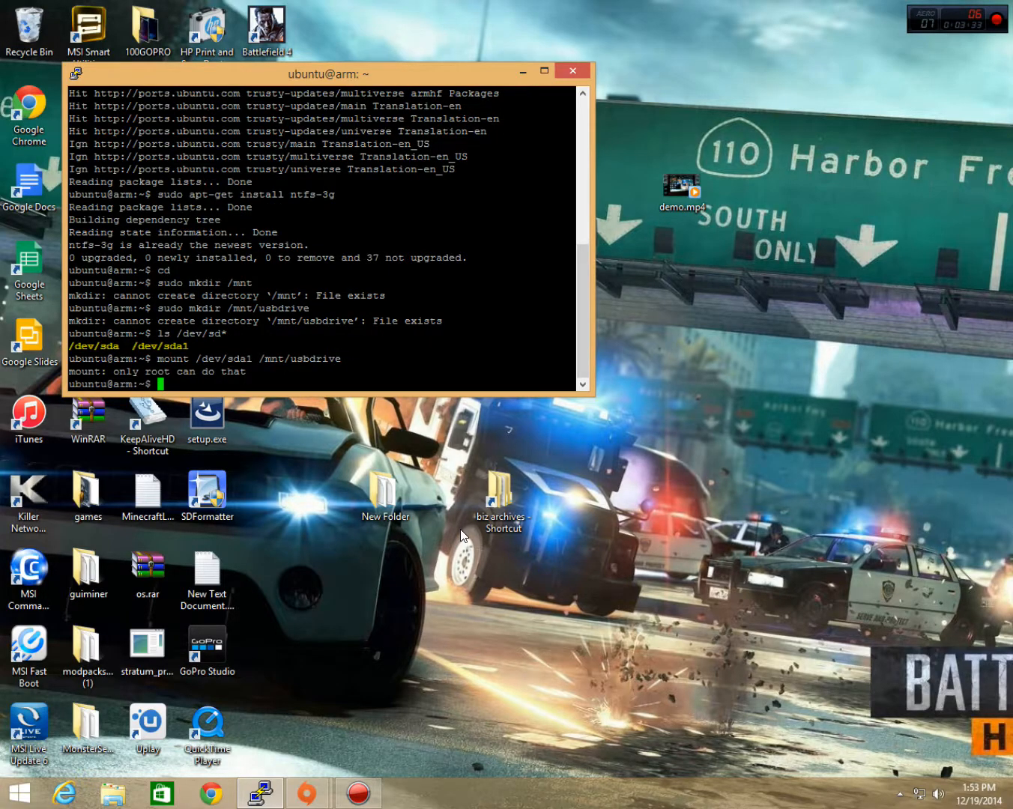
text(mount /dev/sda1 /mnt/usbdrive)
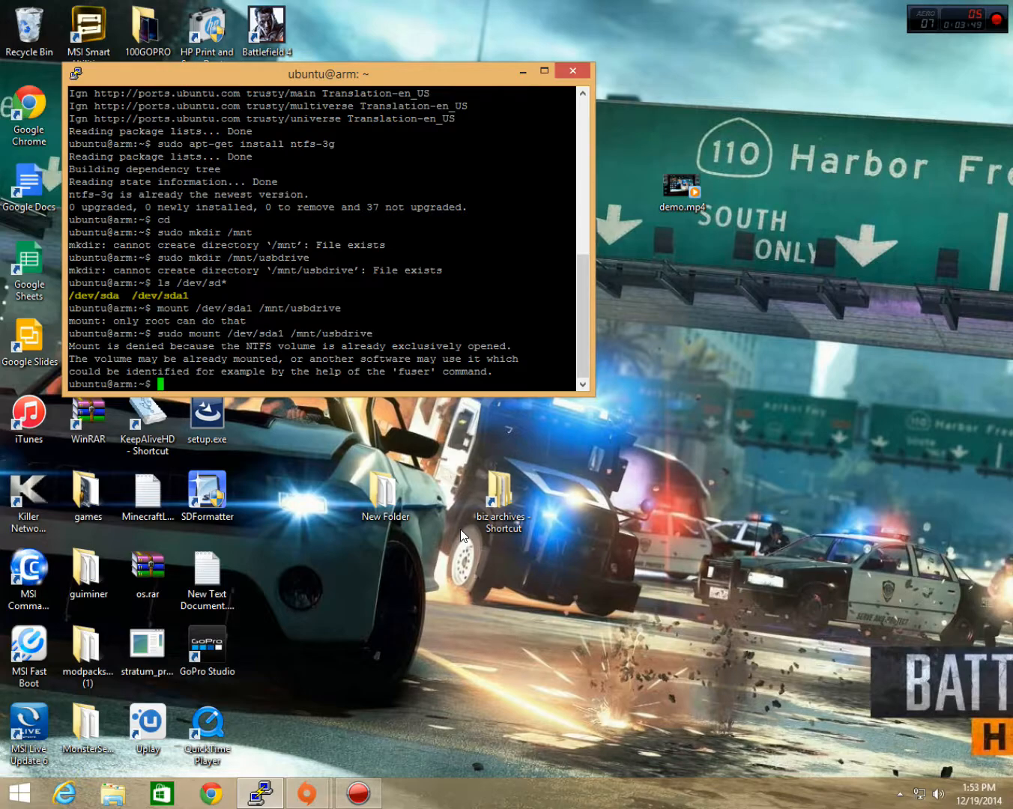
text(sudo)
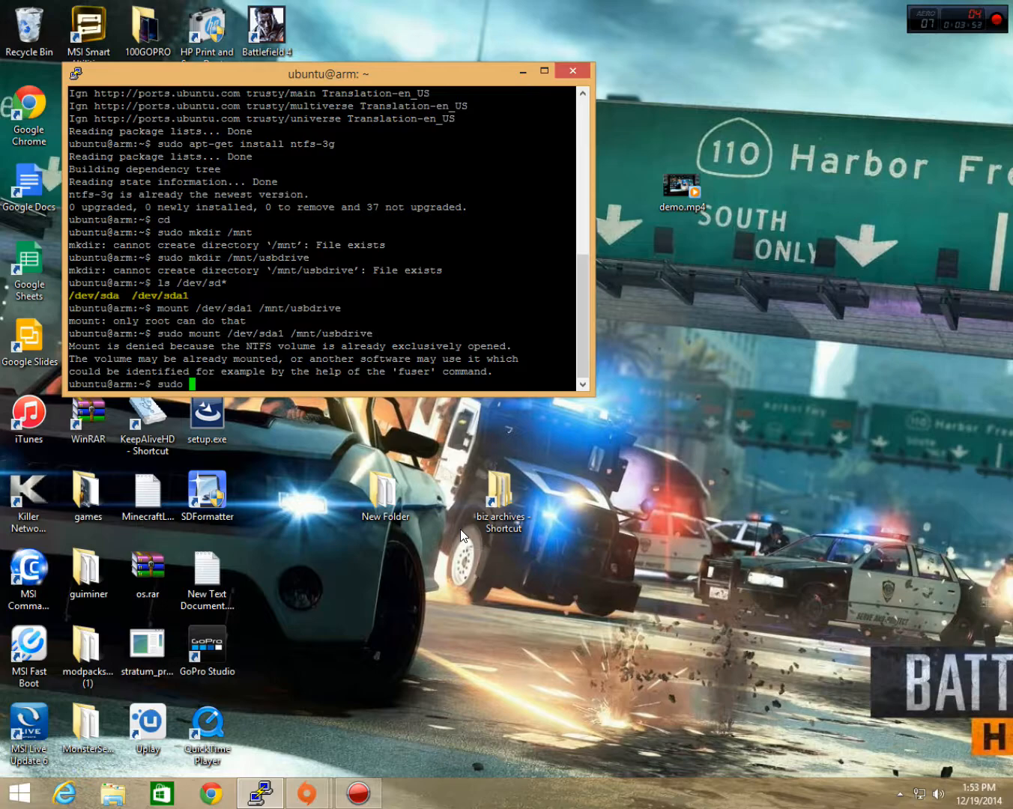
Run sudo apt-get install samba-common-bin, which reports the newest version installed
text(apt-get)
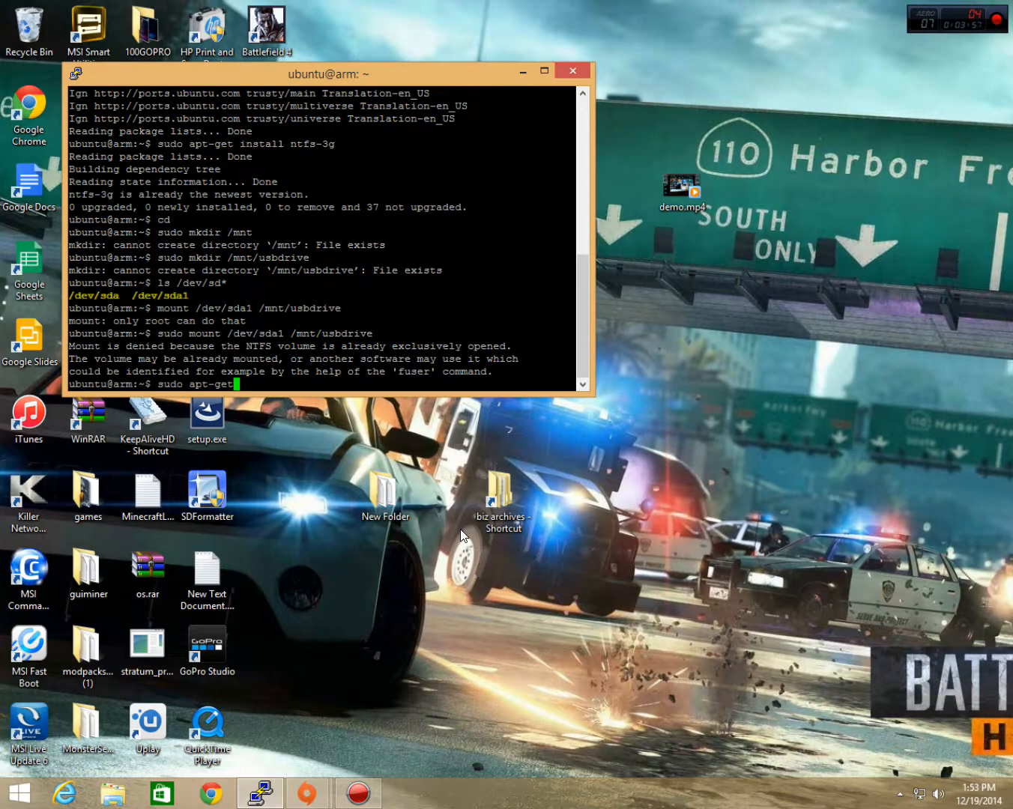
text(samba)
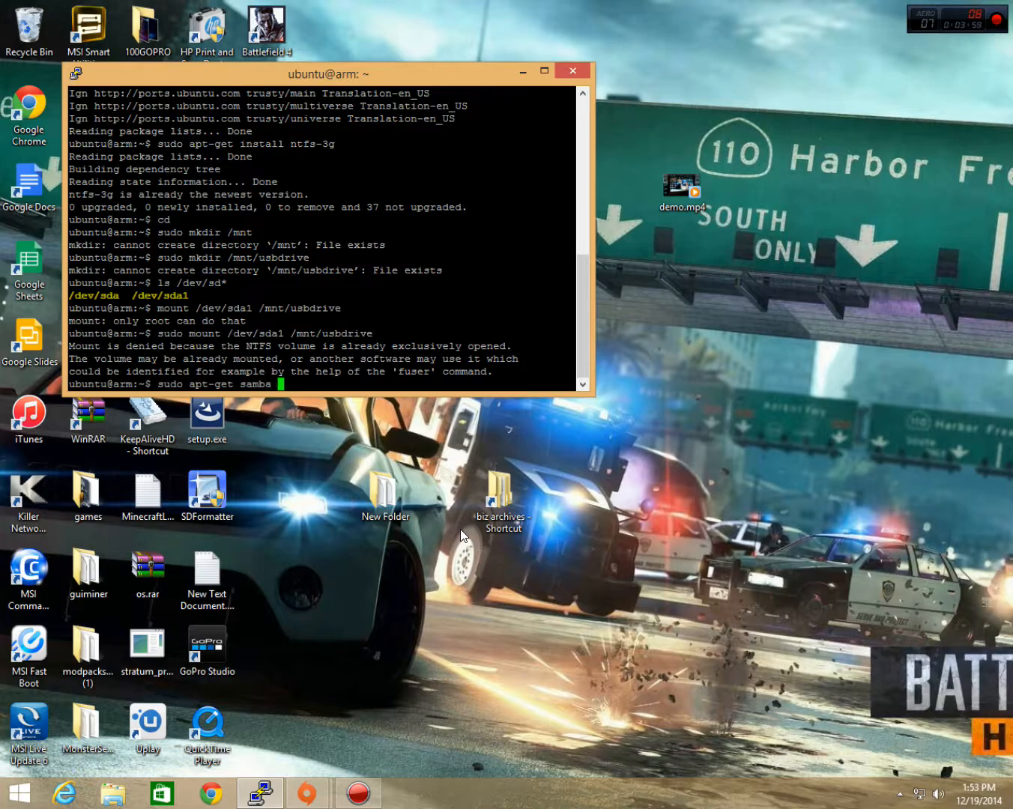
text(samba-)
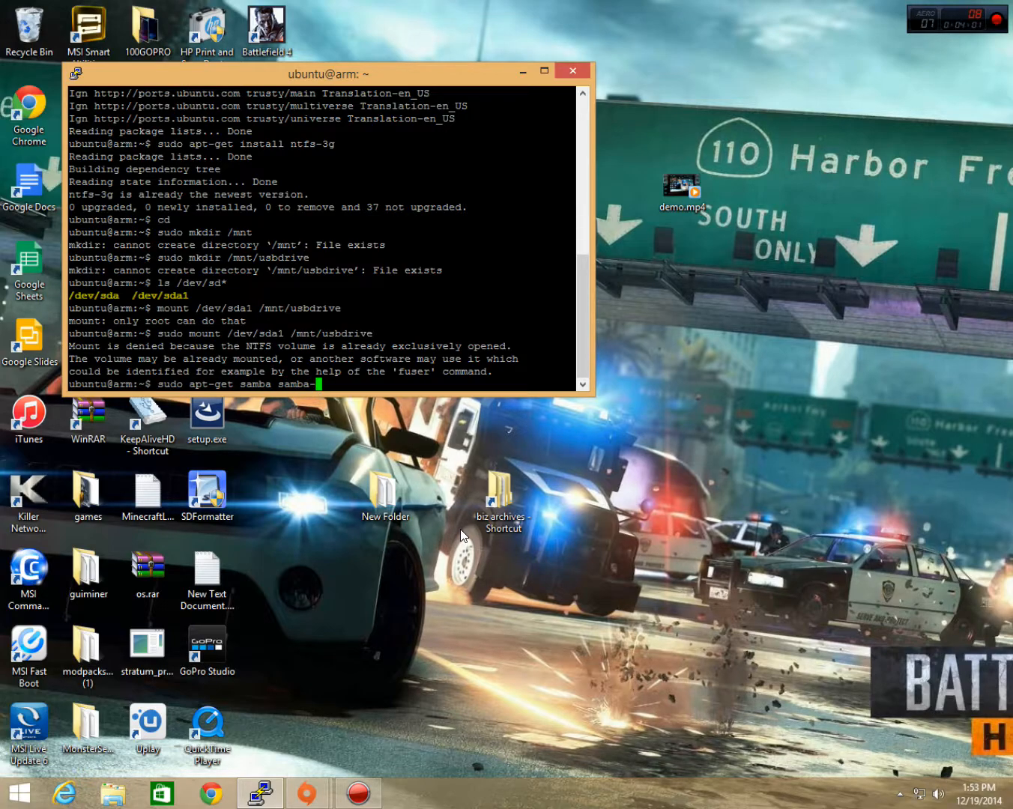
text(common-bin)
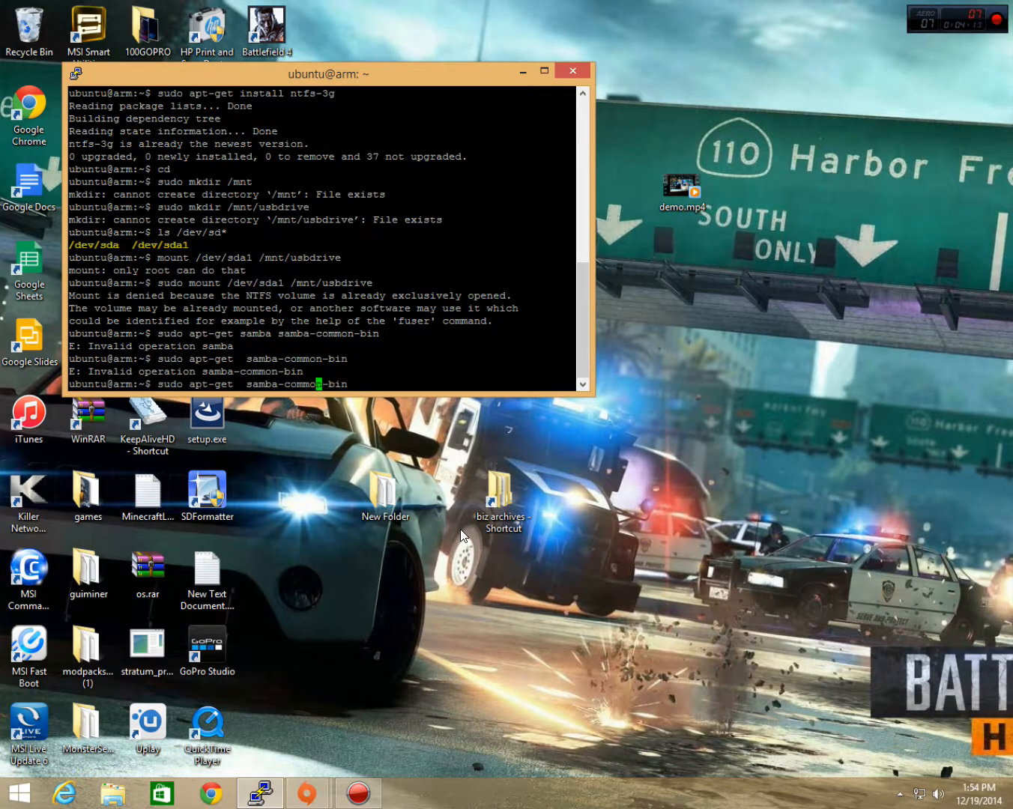
text(i)
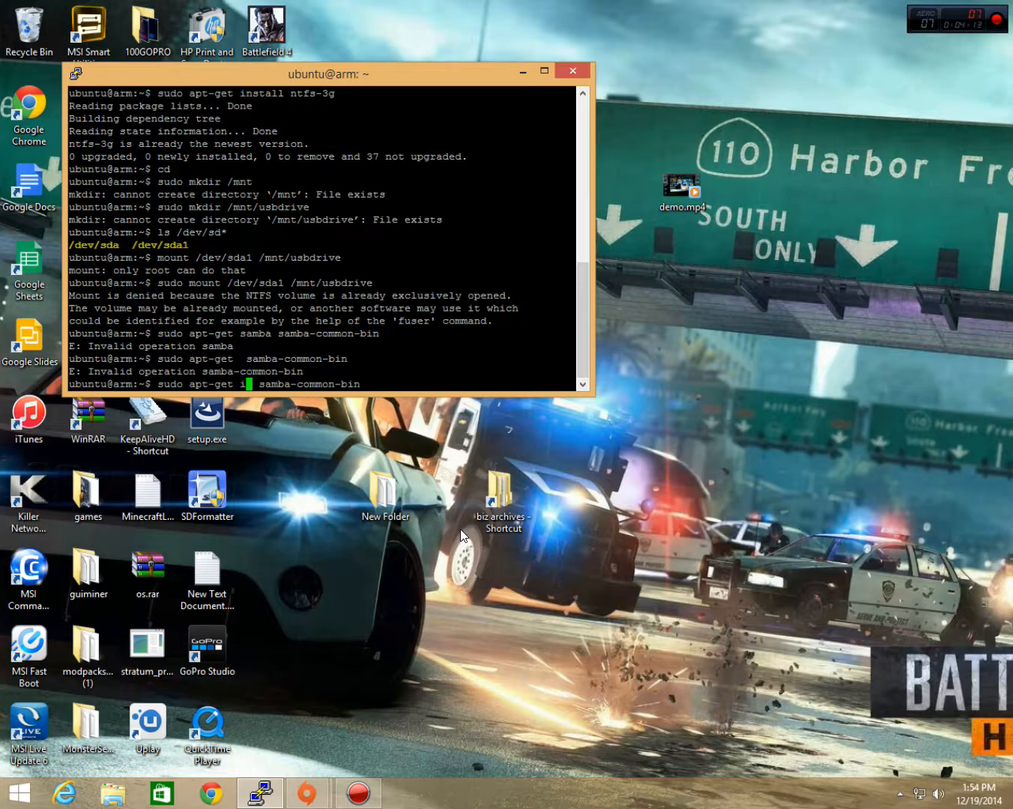
text(nstall )
key(Return)
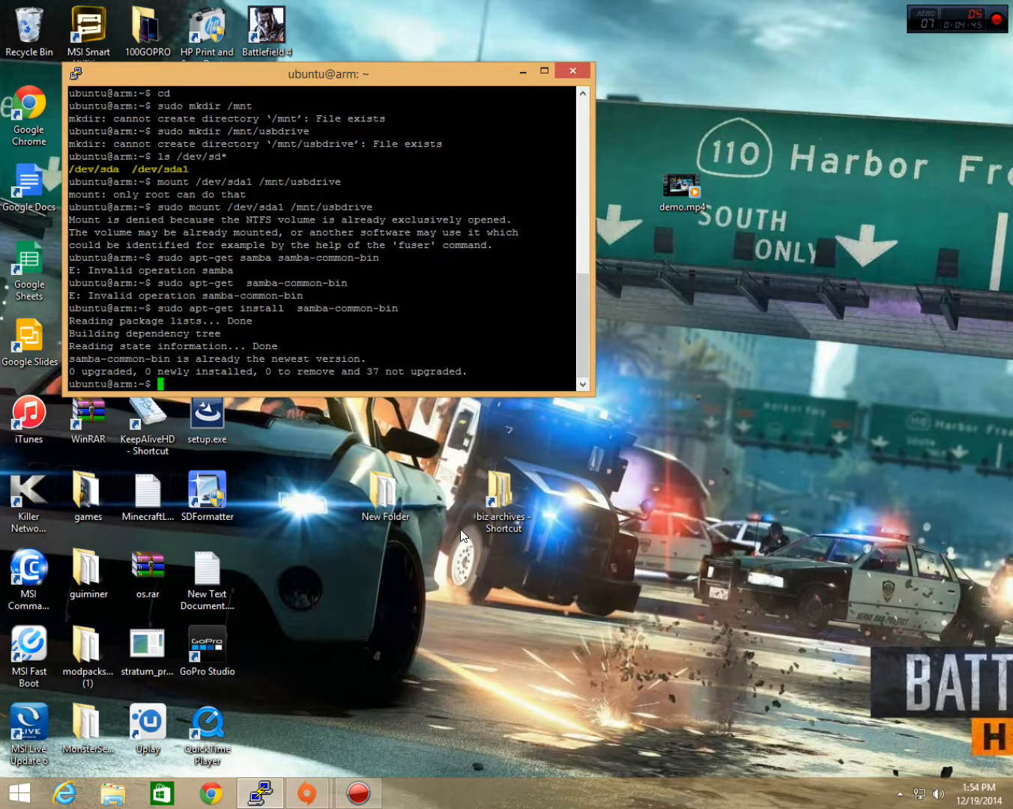
text(sudo)
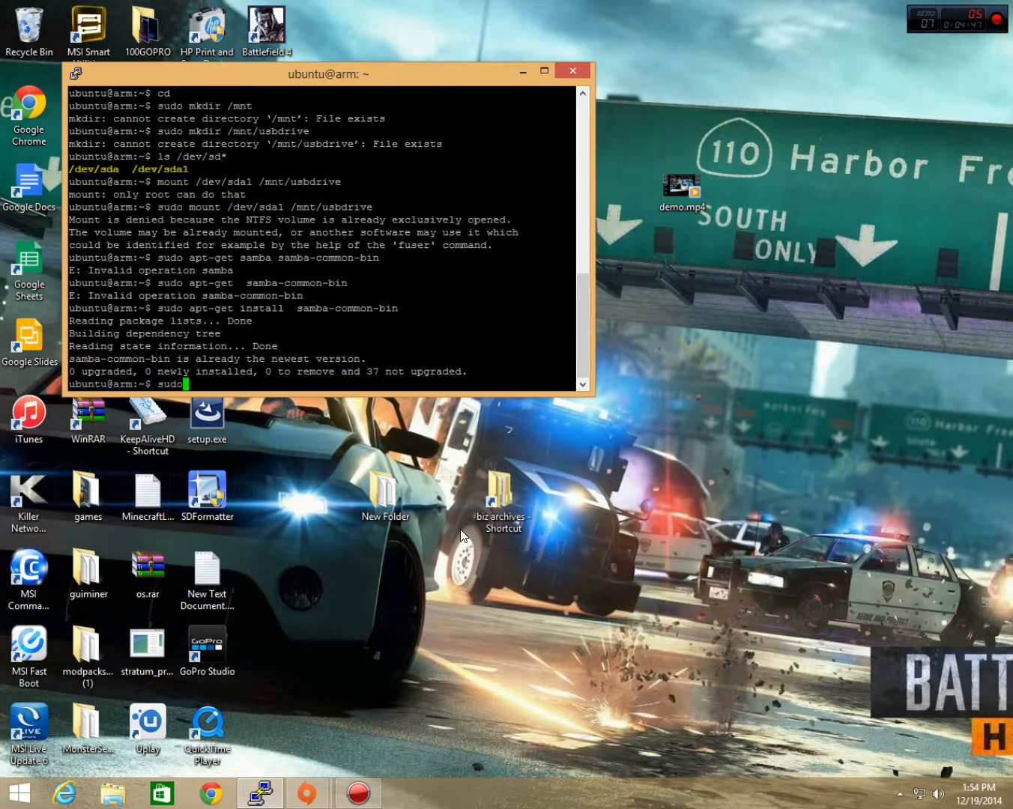
Open /etc/samba/smb.conf in nano with sudo nano
text(nano /)
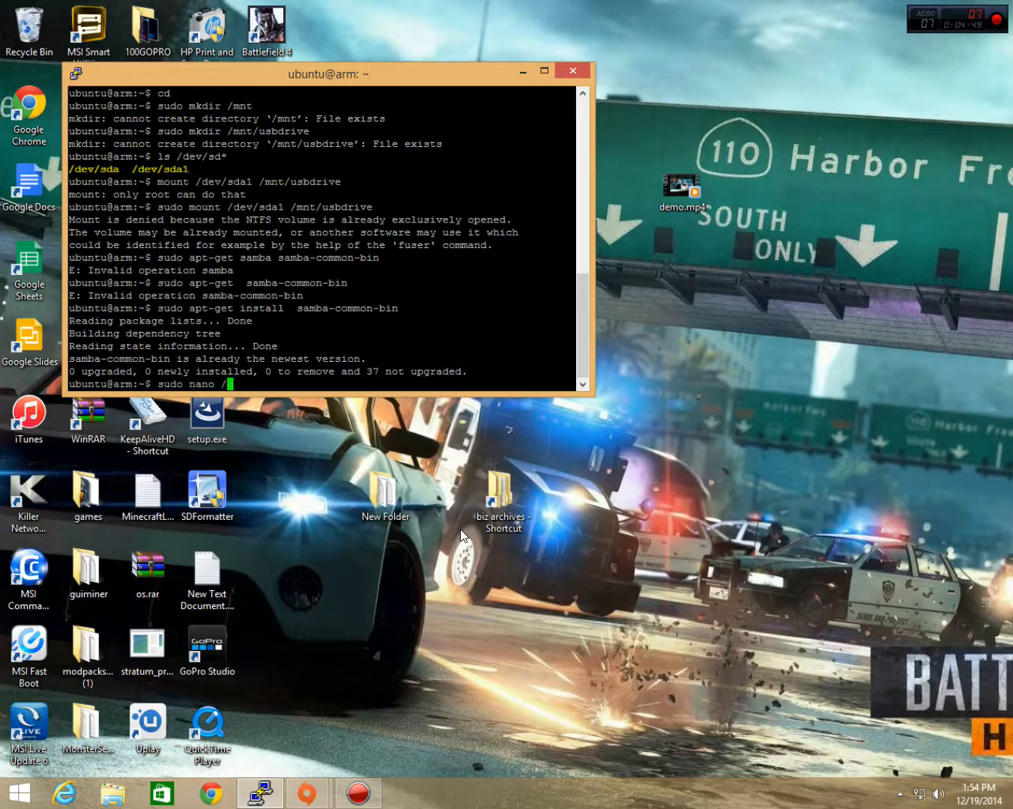
text(etc)
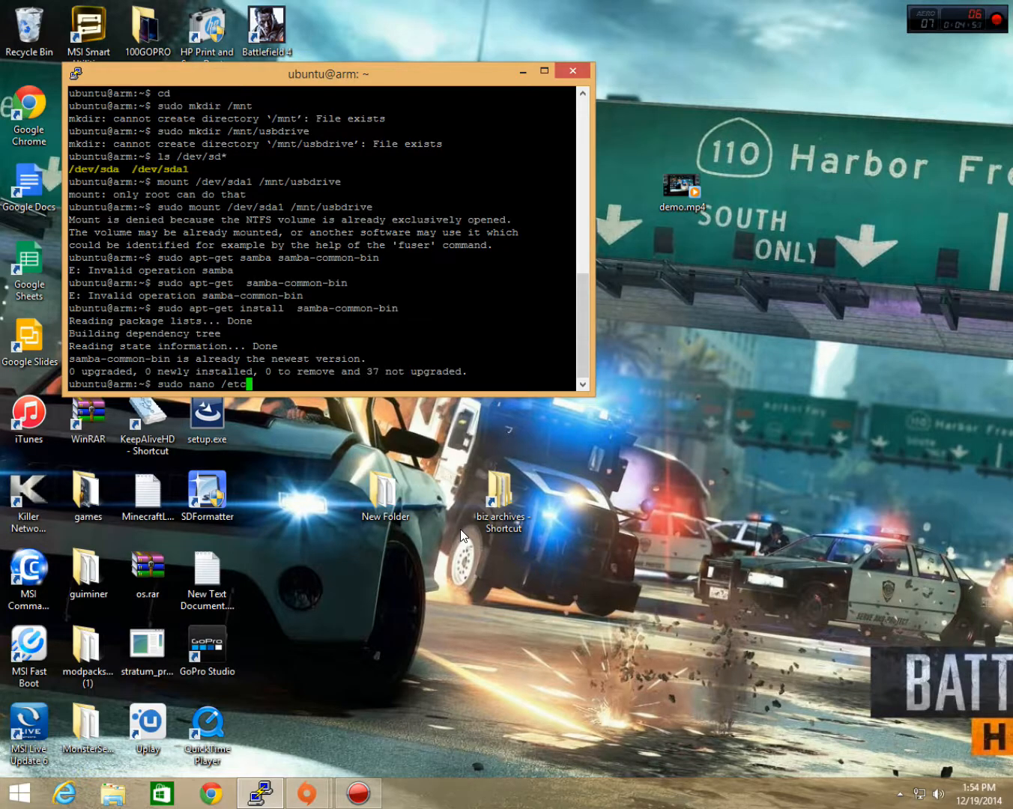
text(/)
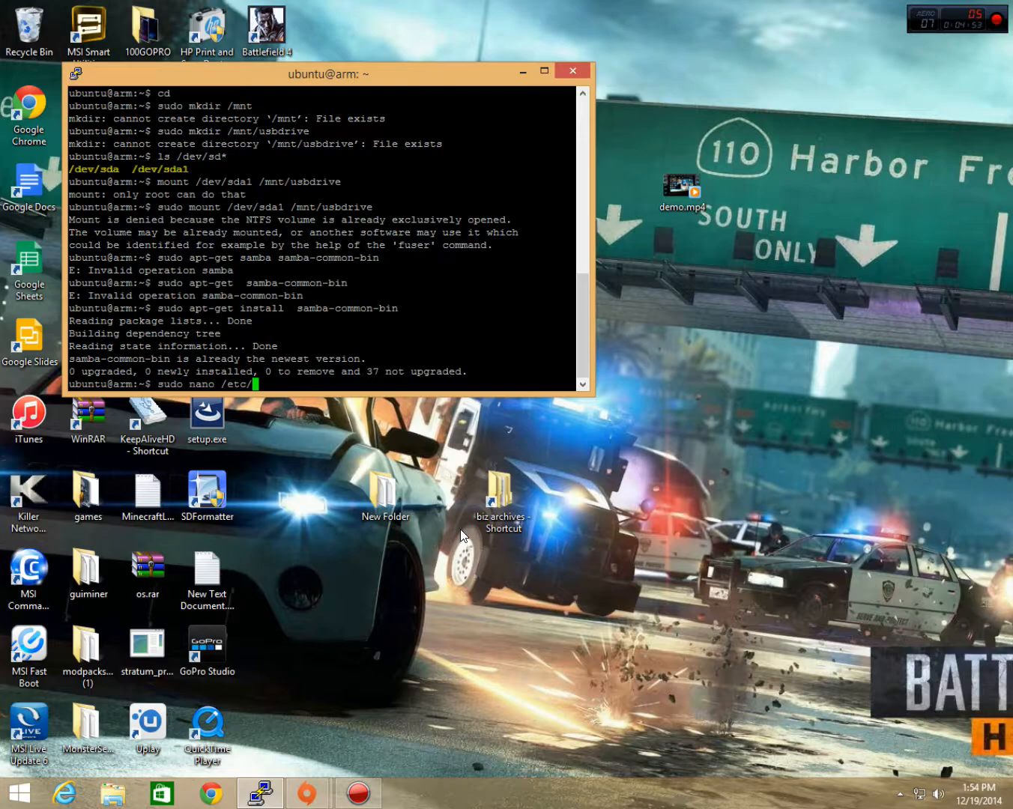
text(sam)
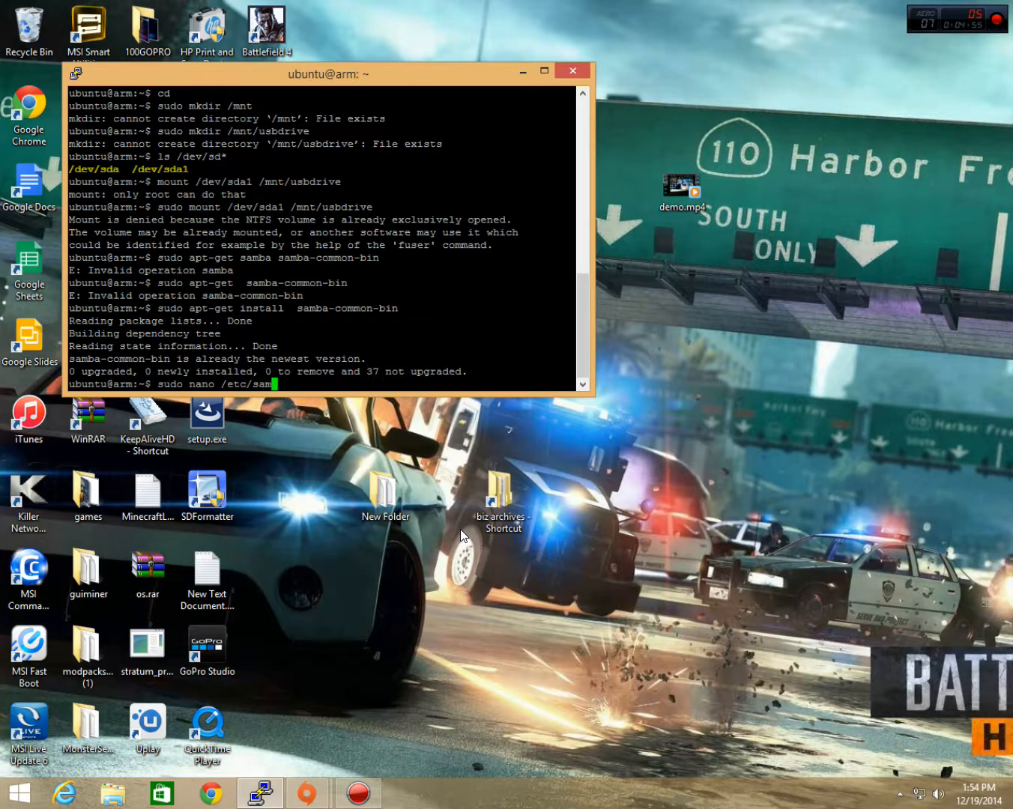
text(ba/)
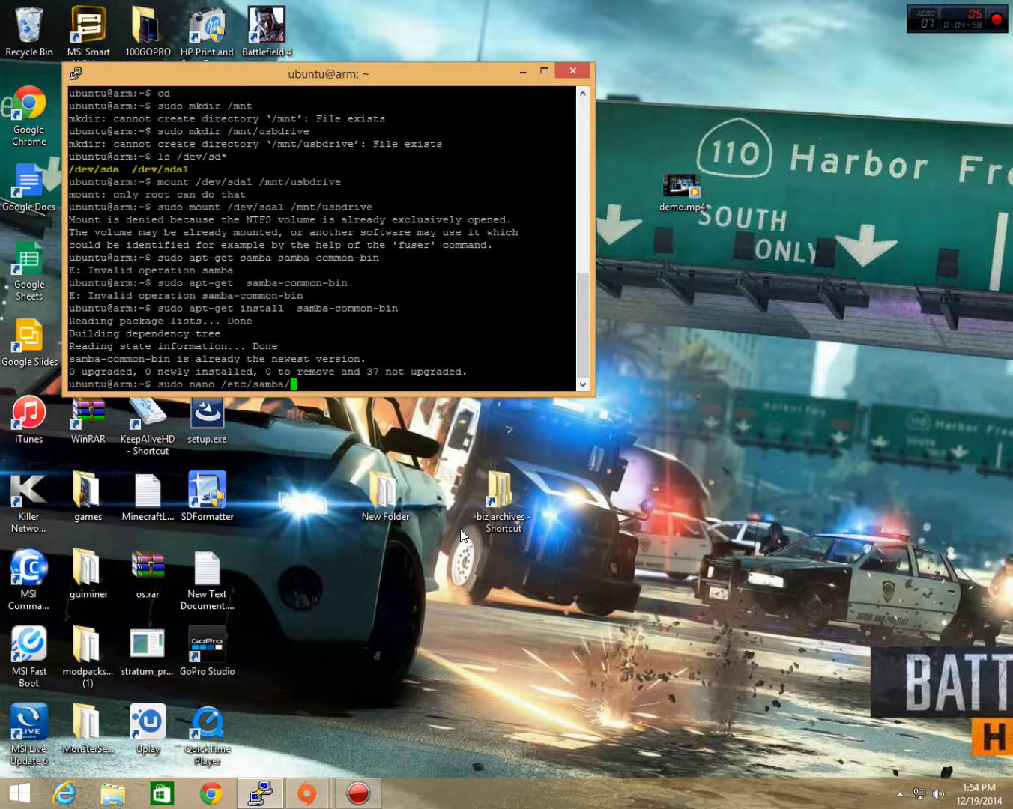
text(sm)
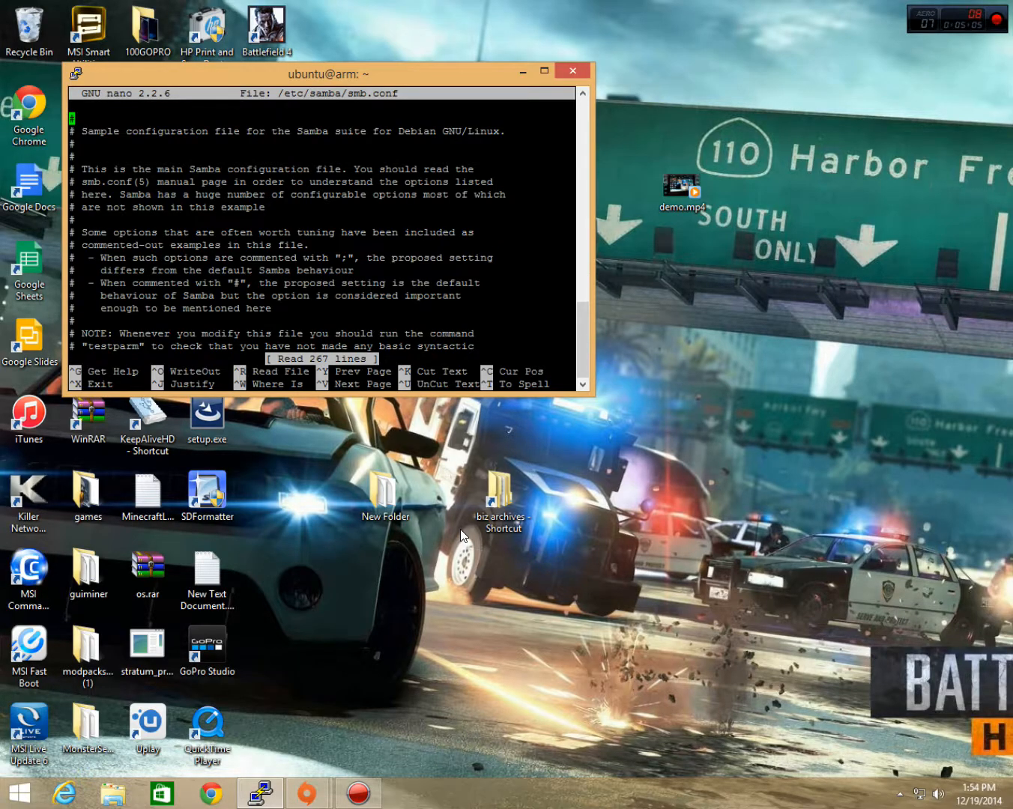
Add a [public] share at /mnt/usbdrive: browseable, writeable, guest ok, read only = no; save and exit
scroll(down, 3)
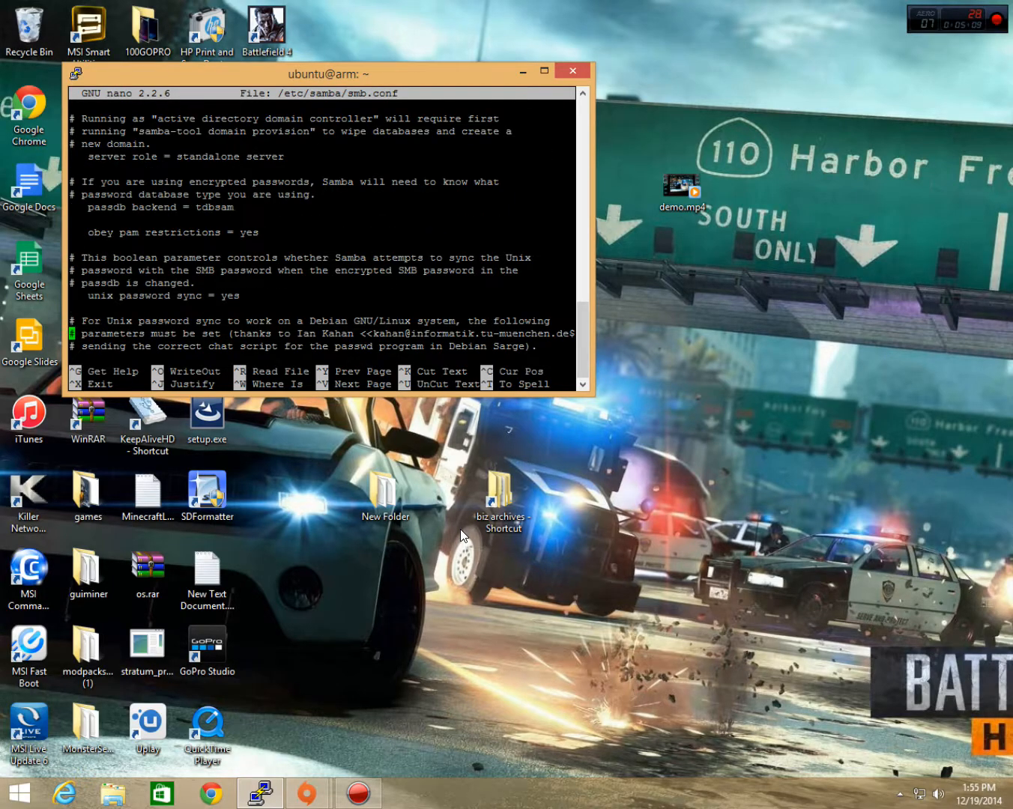
scroll(down, 3)
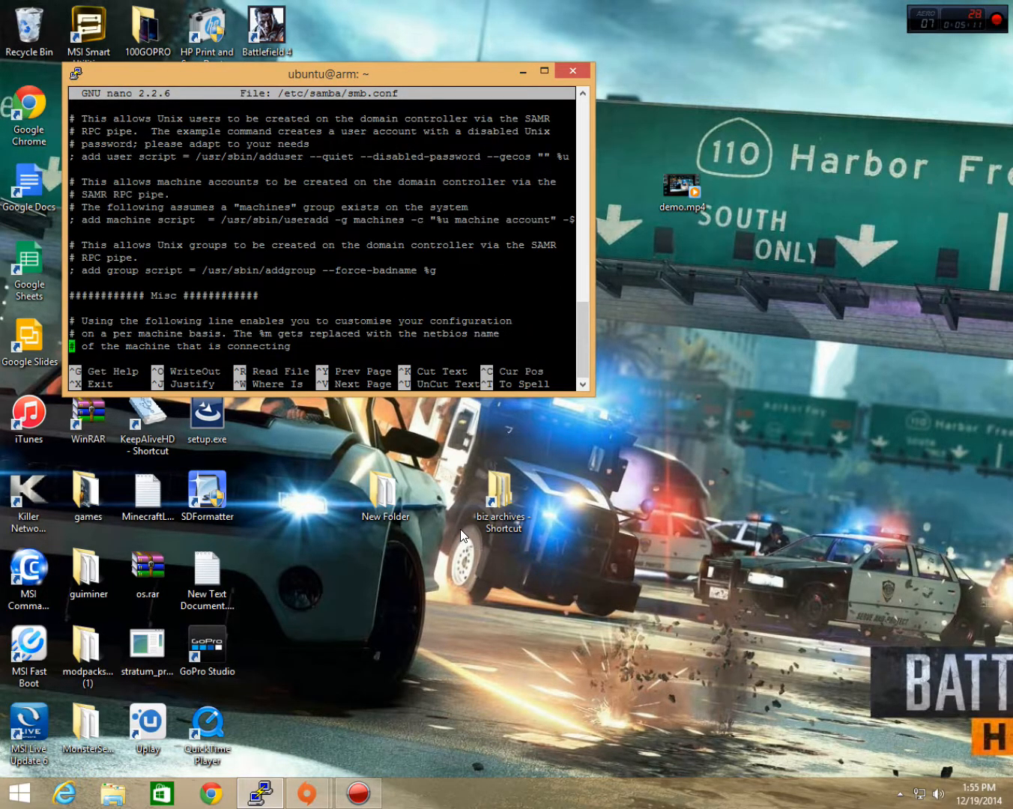
scroll(down, 3)
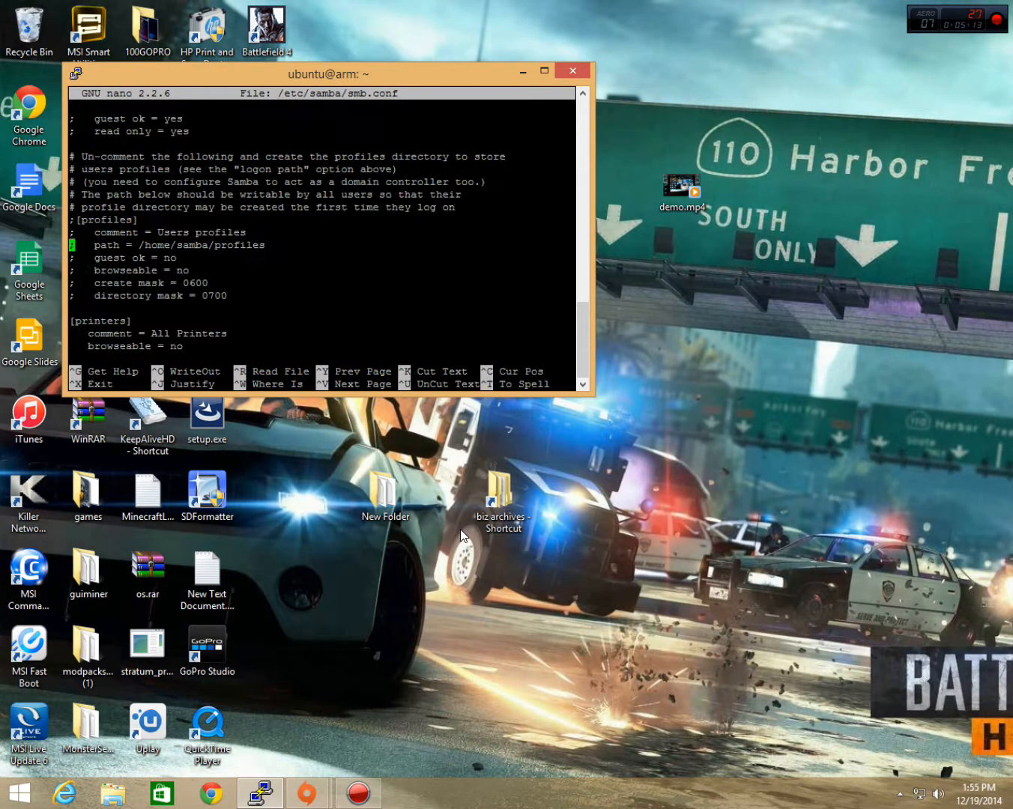
scroll(down, 3)
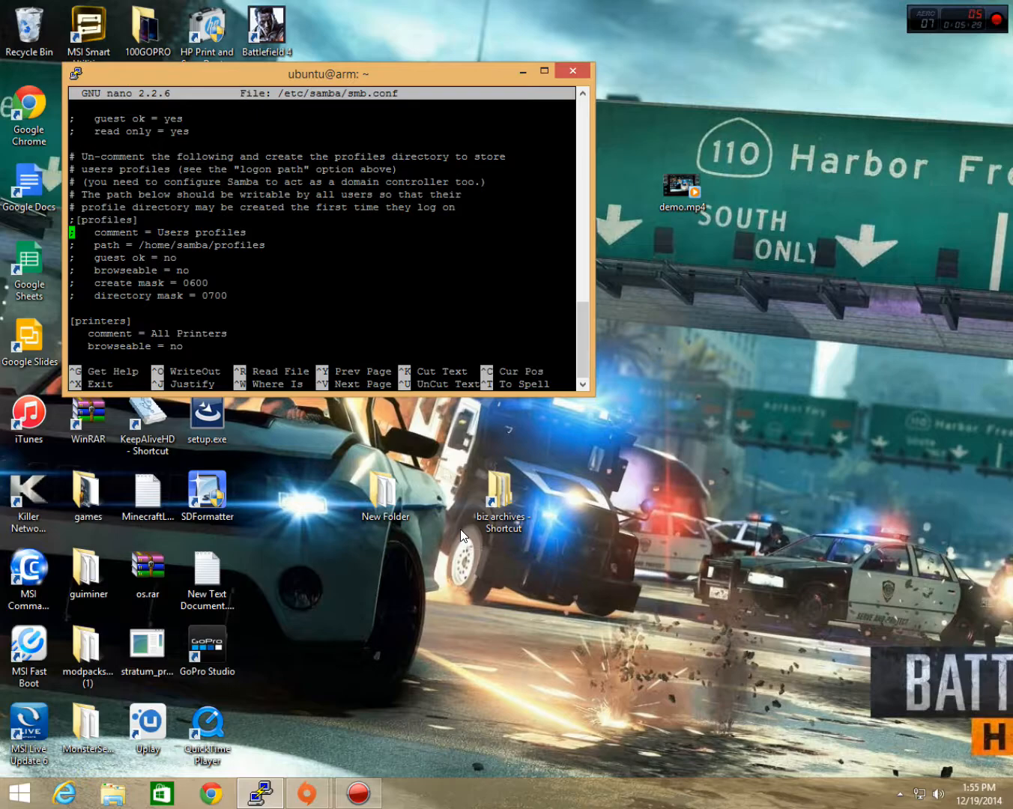
scroll(down, 3)
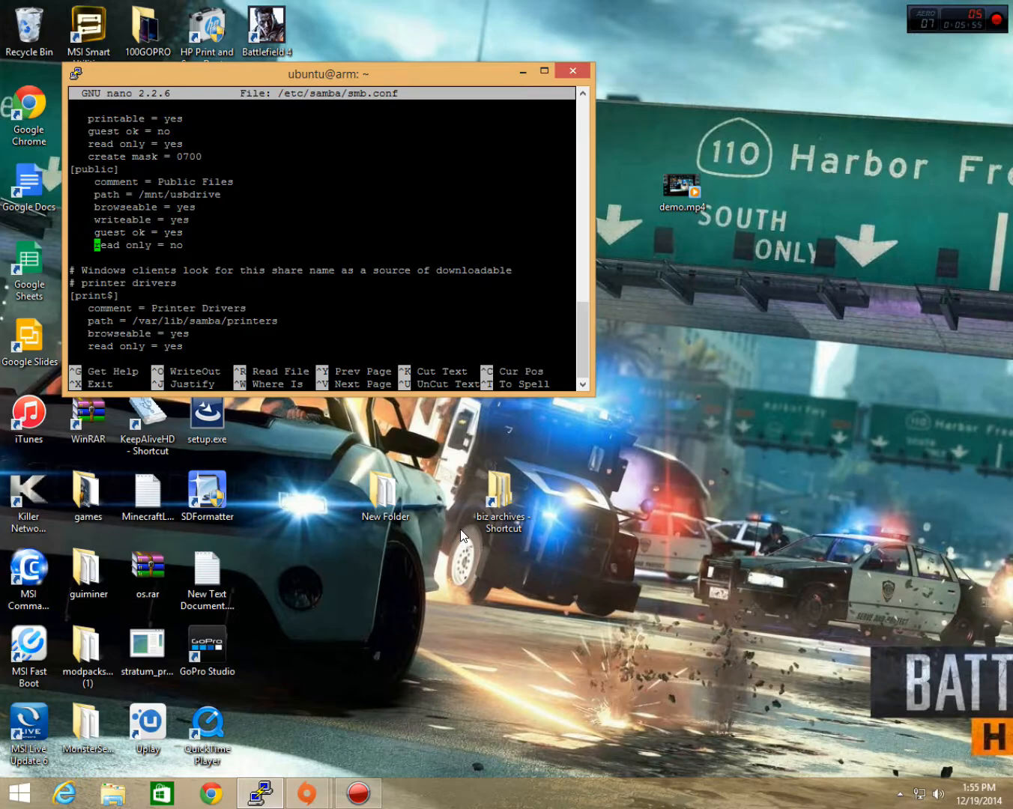
key(ctrl+x)
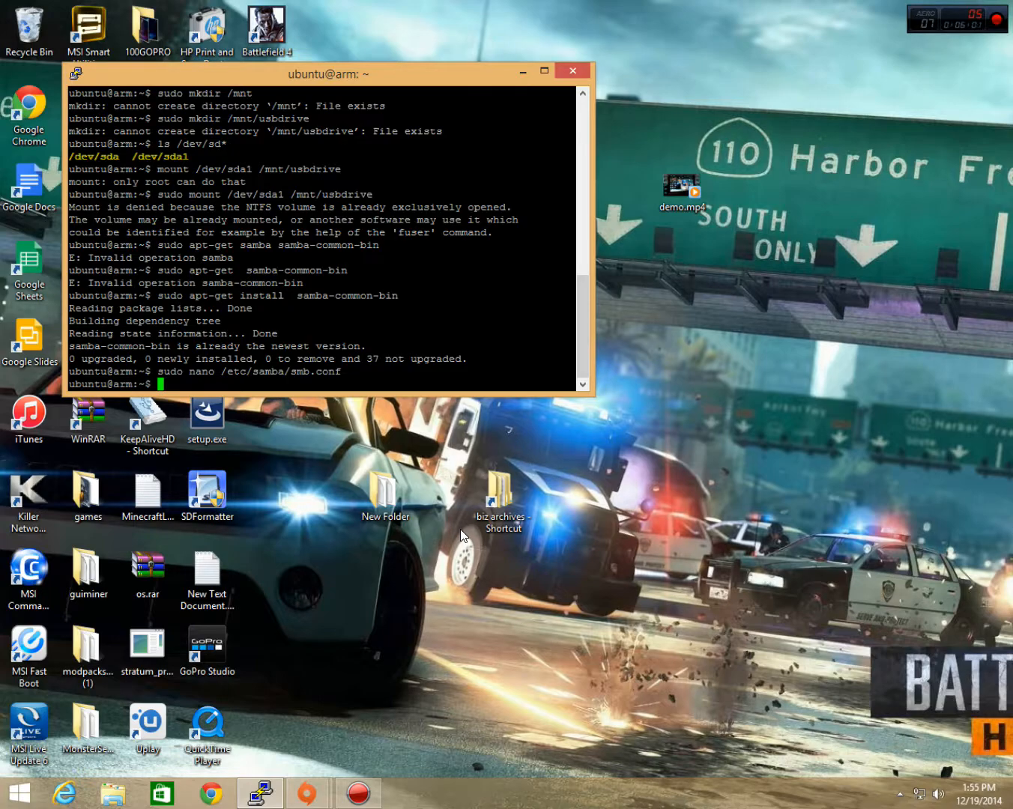
mouse_move(530, 421)
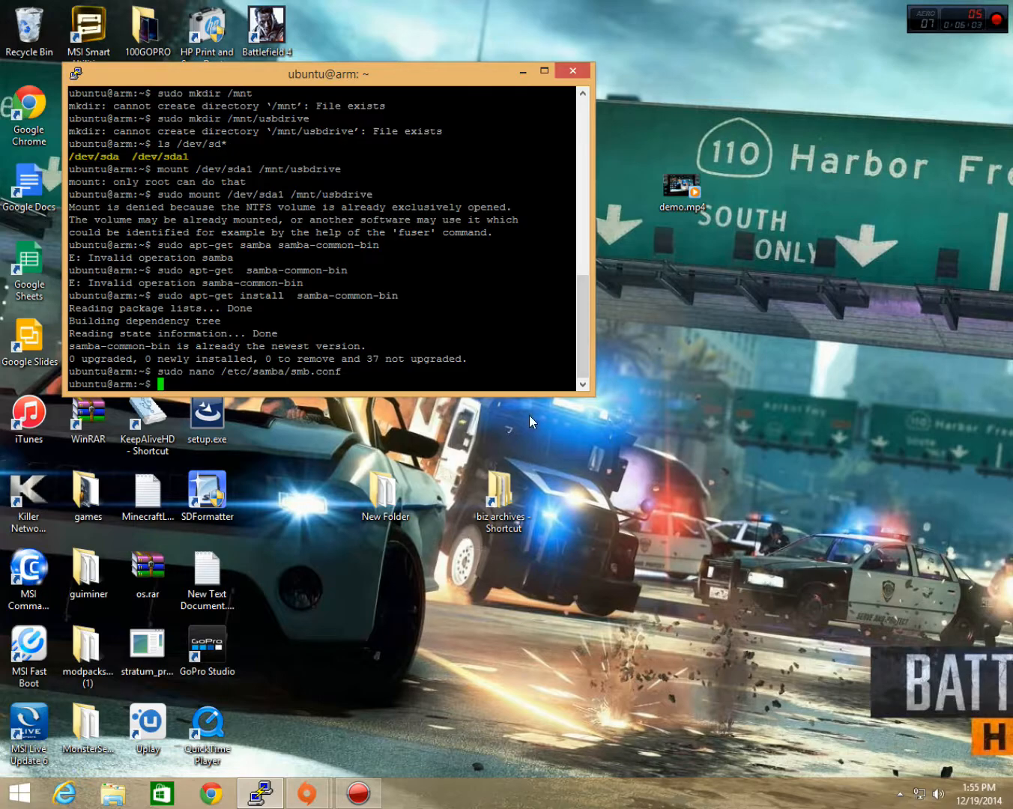
Close and confirm ending the PuTTY session, then view This PC with drive Z: public (\\ARM)
click(573, 70)
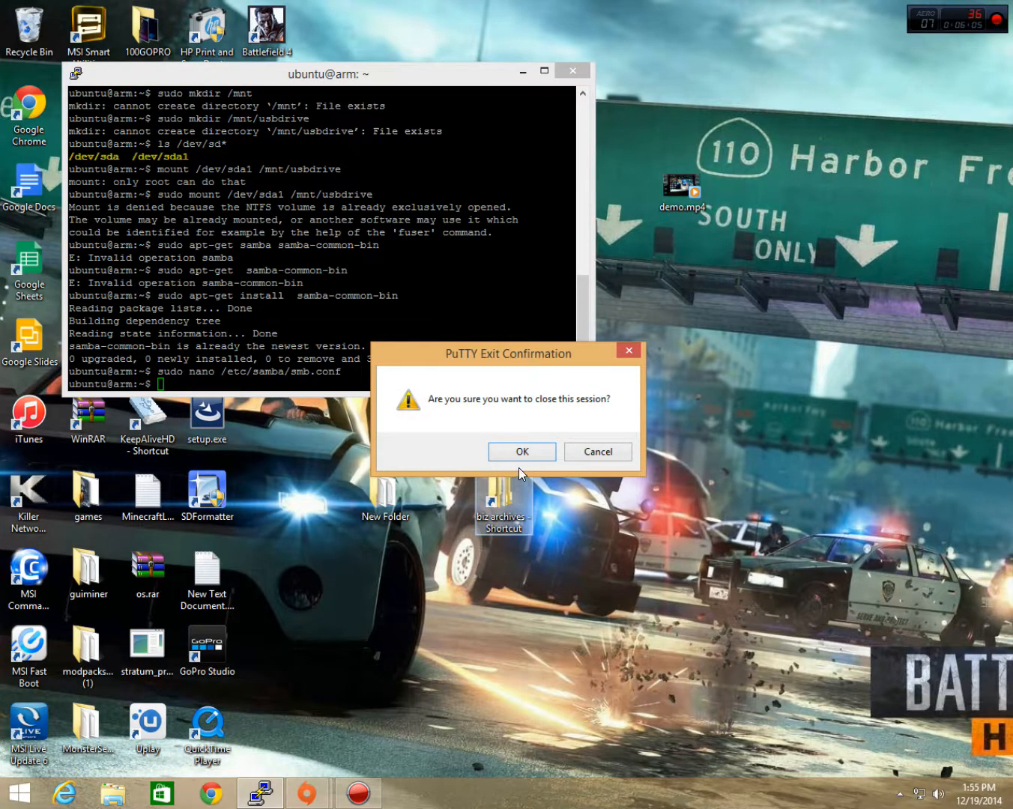
click(520, 451)
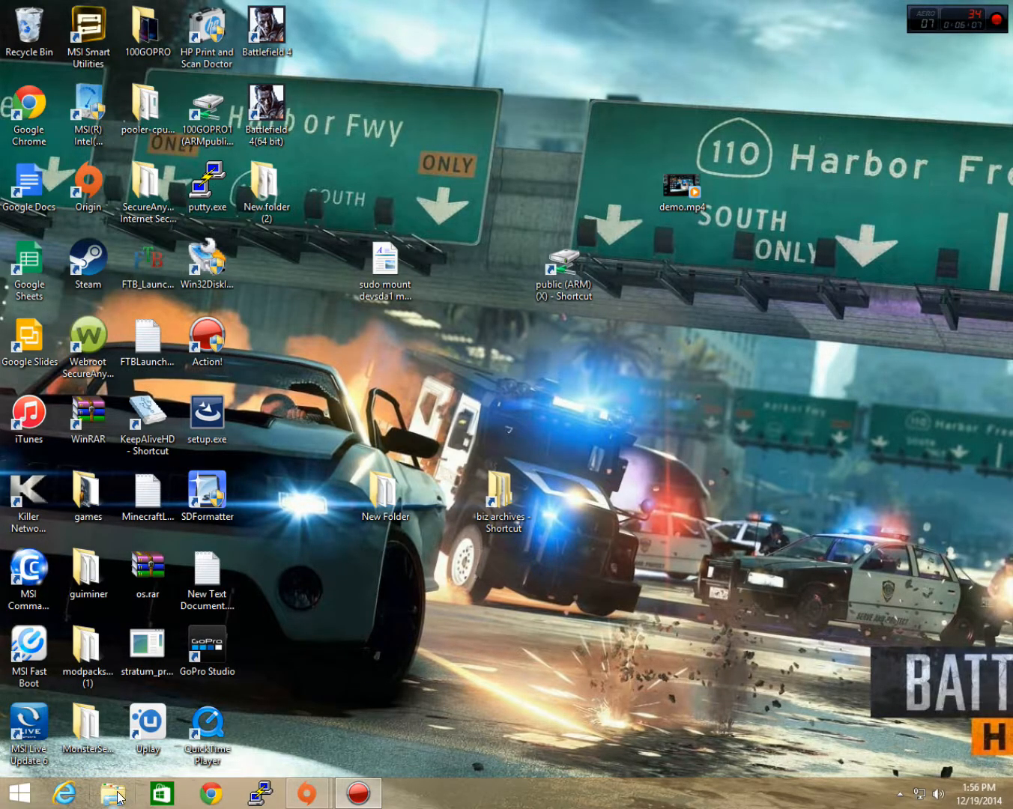
click(112, 792)
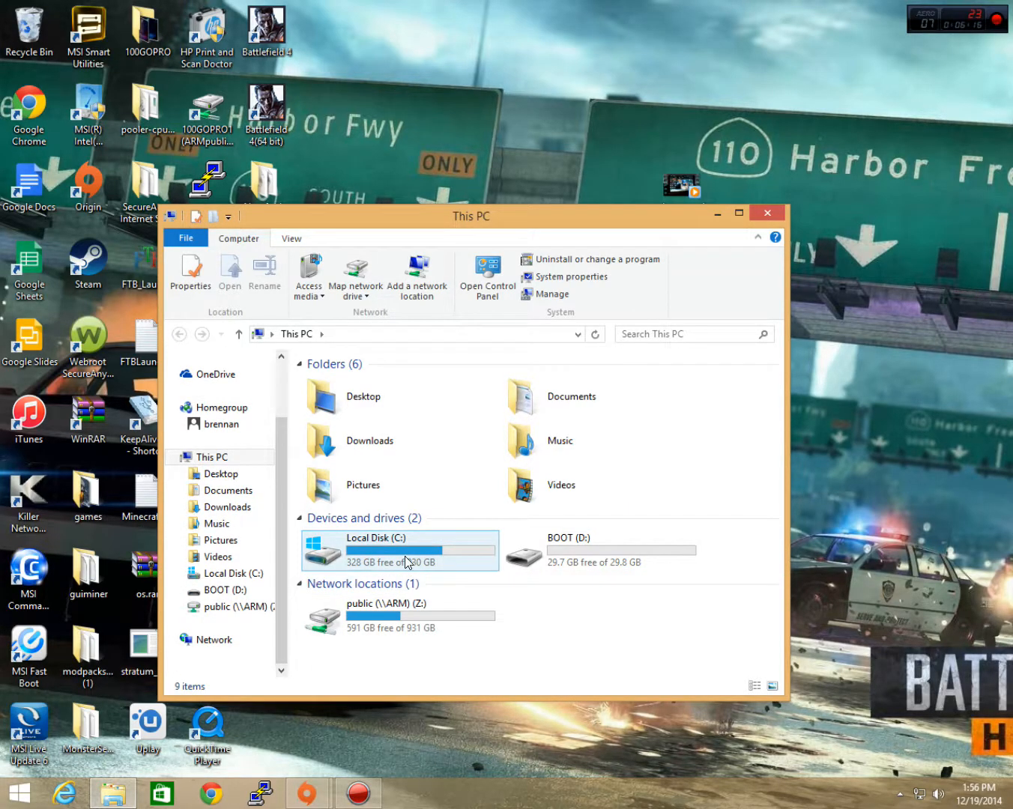
Browse Network > ARM > public, see the empty folder, and close File Explorer
click(397, 615)
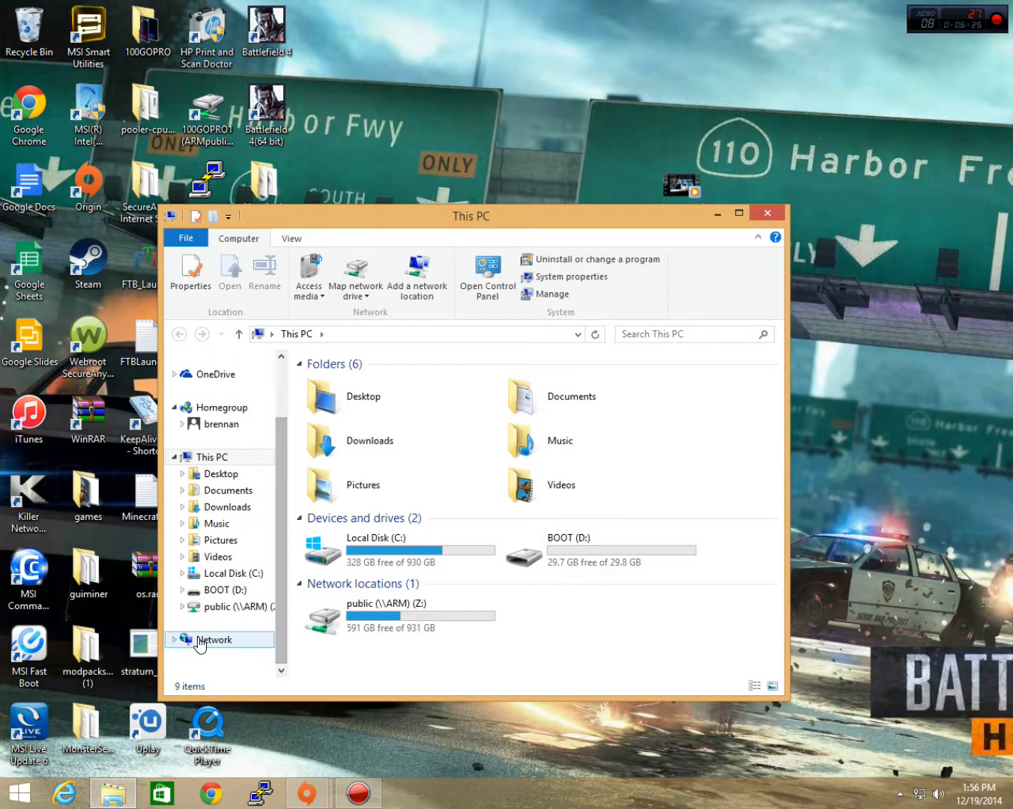
click(215, 639)
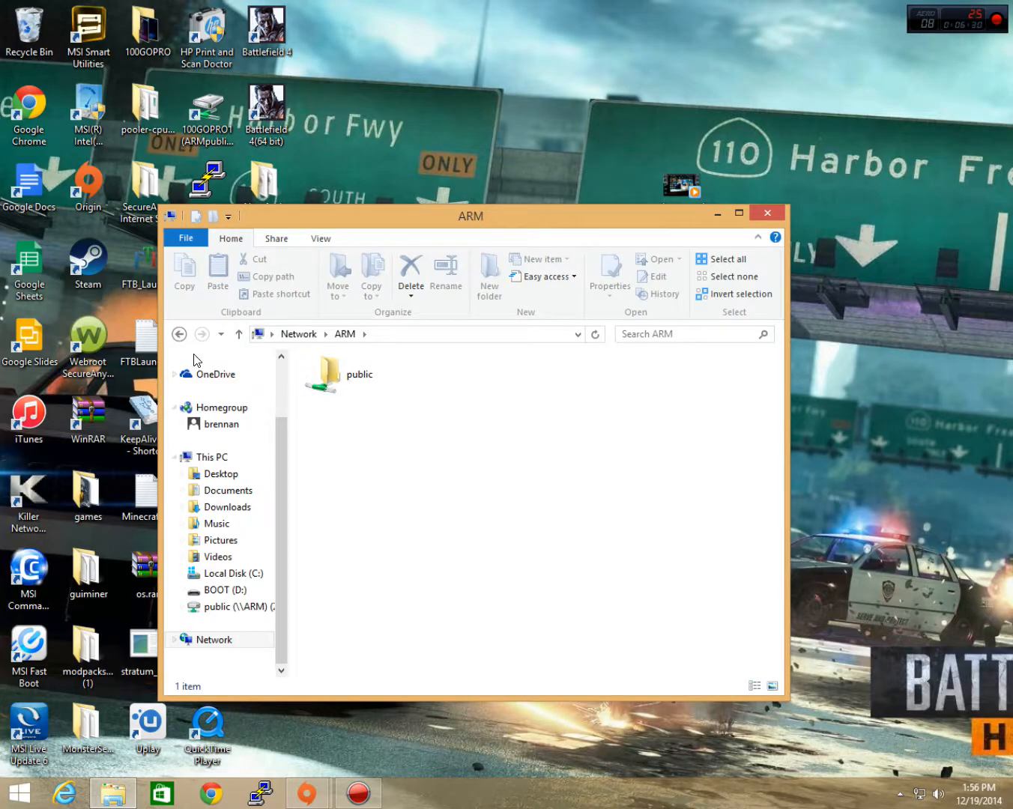
click(298, 334)
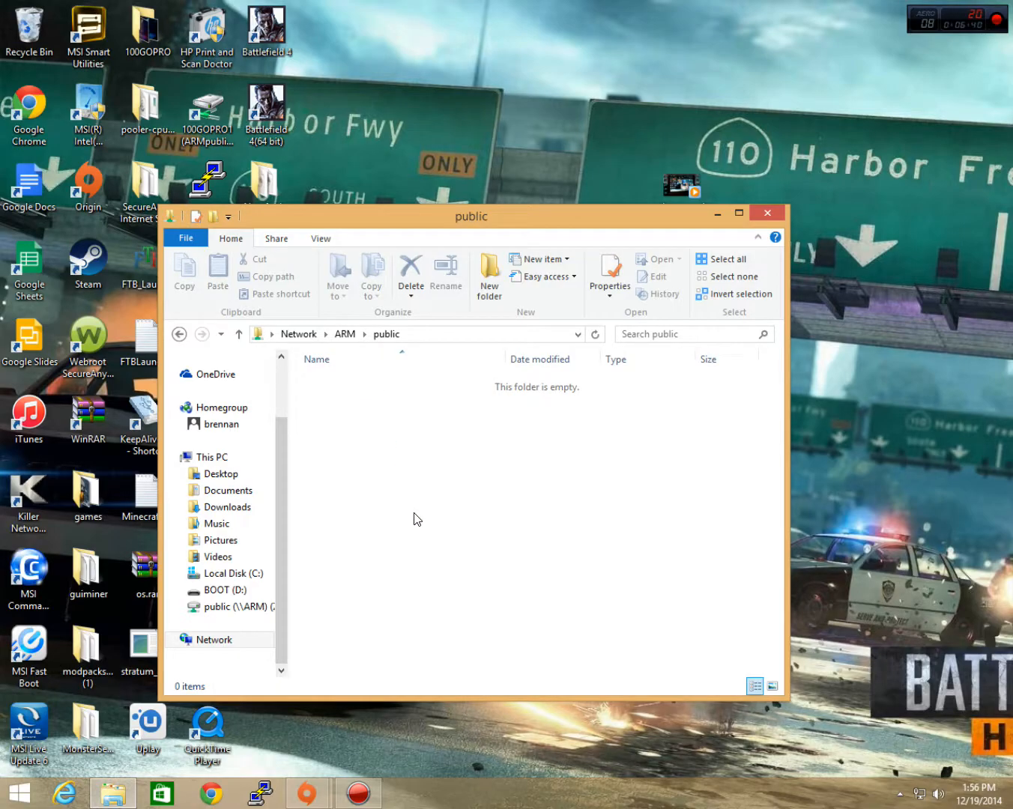
mouse_move(395, 386)
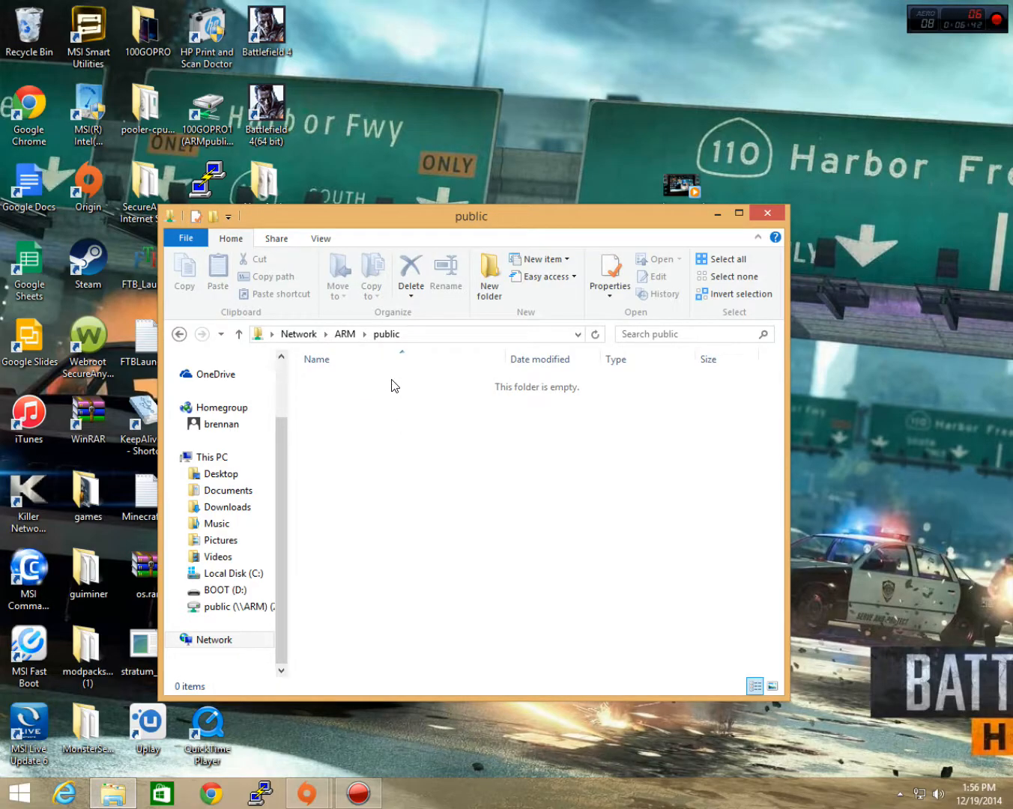
mouse_move(468, 525)
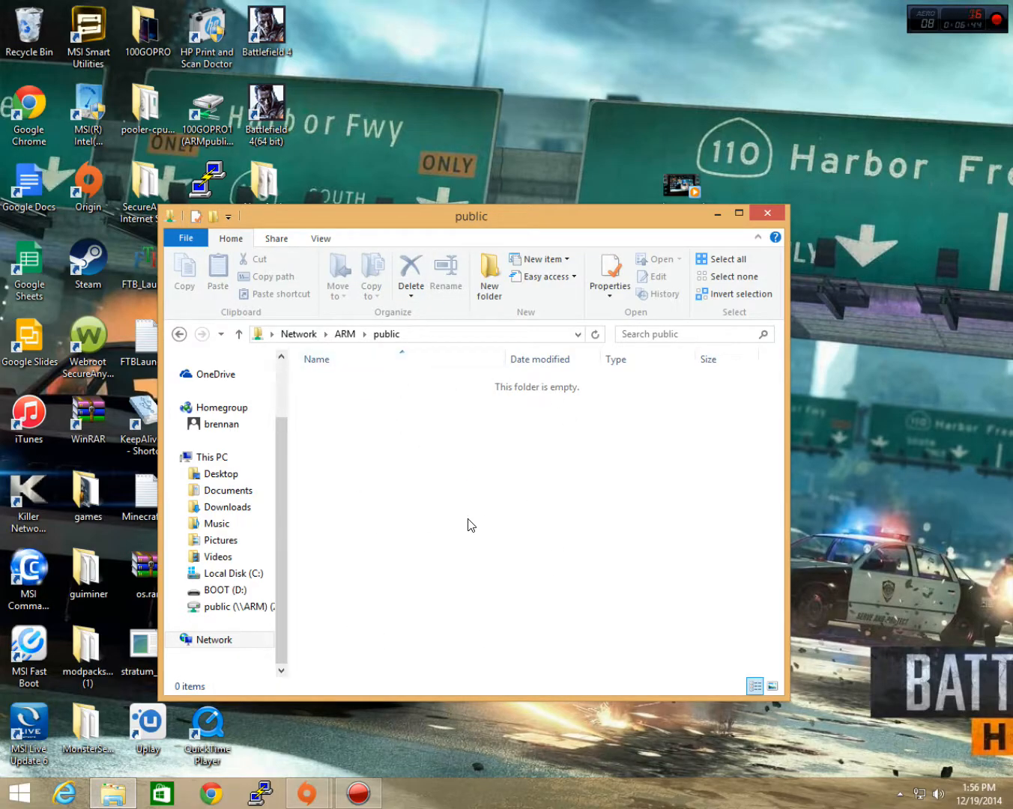
mouse_move(430, 571)
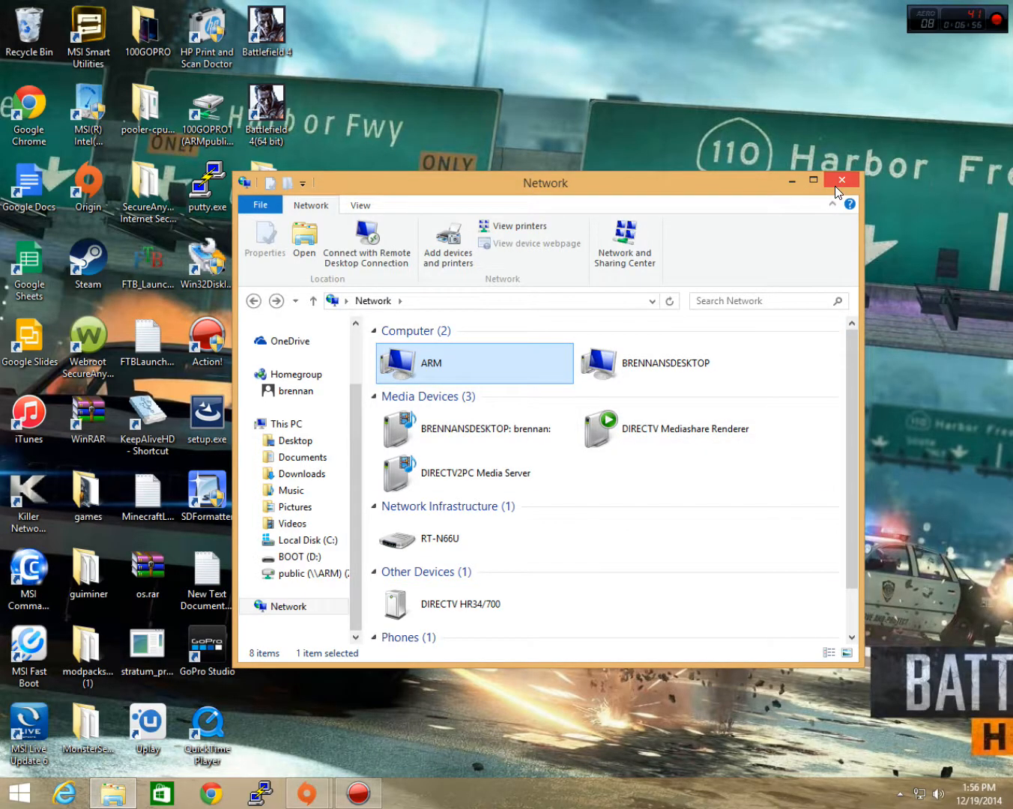
mouse_move(841, 180)
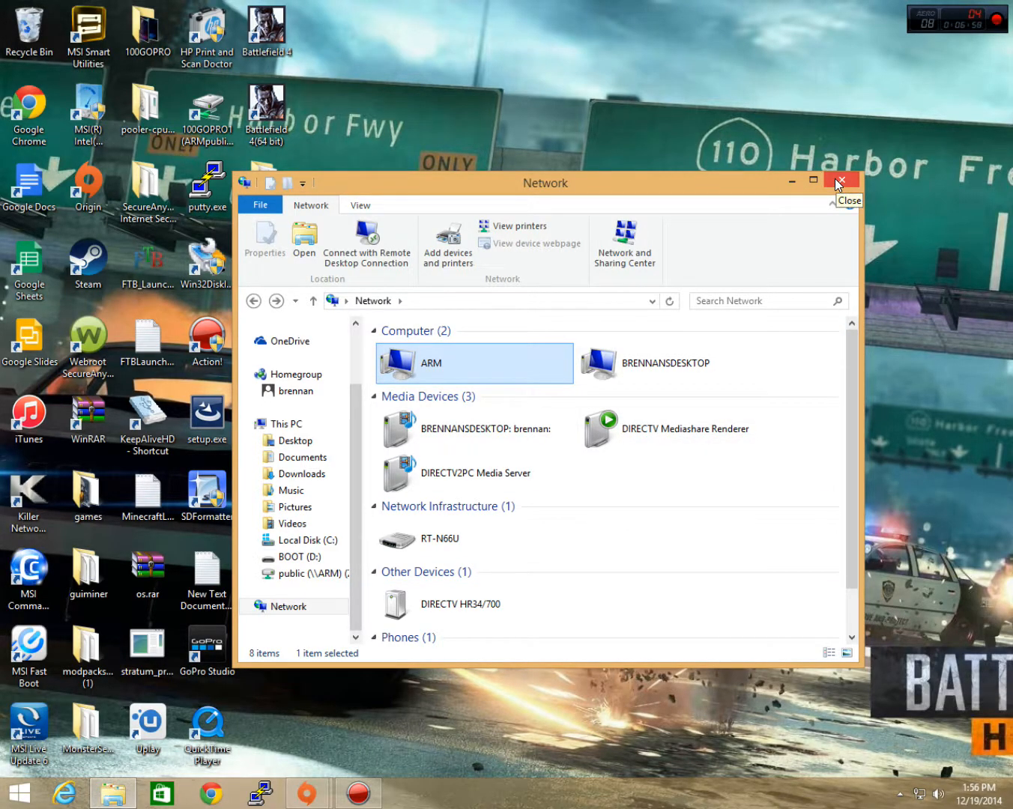
click(842, 182)
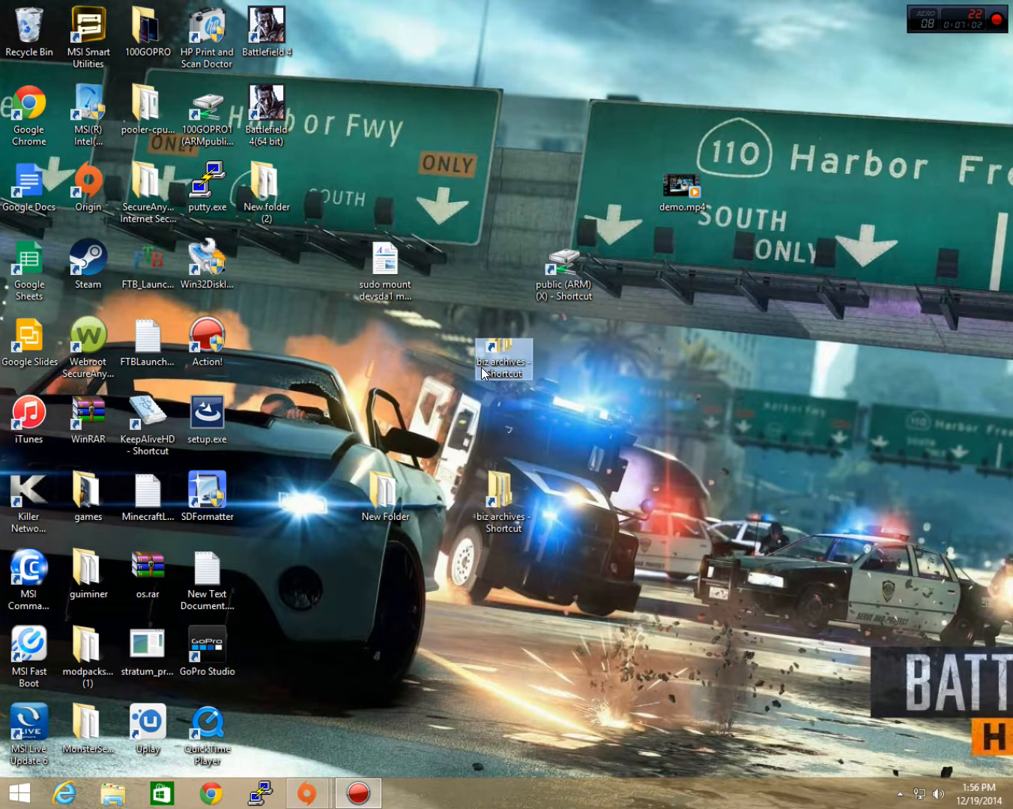
double_click(502, 359)
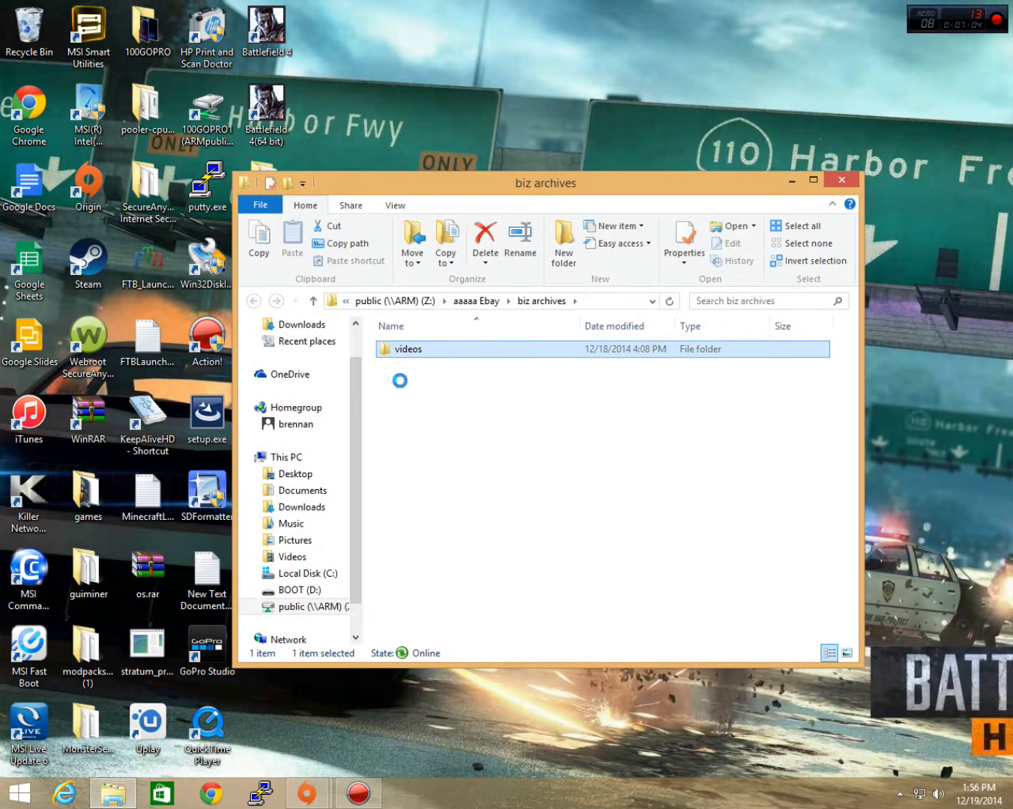
double_click(409, 349)
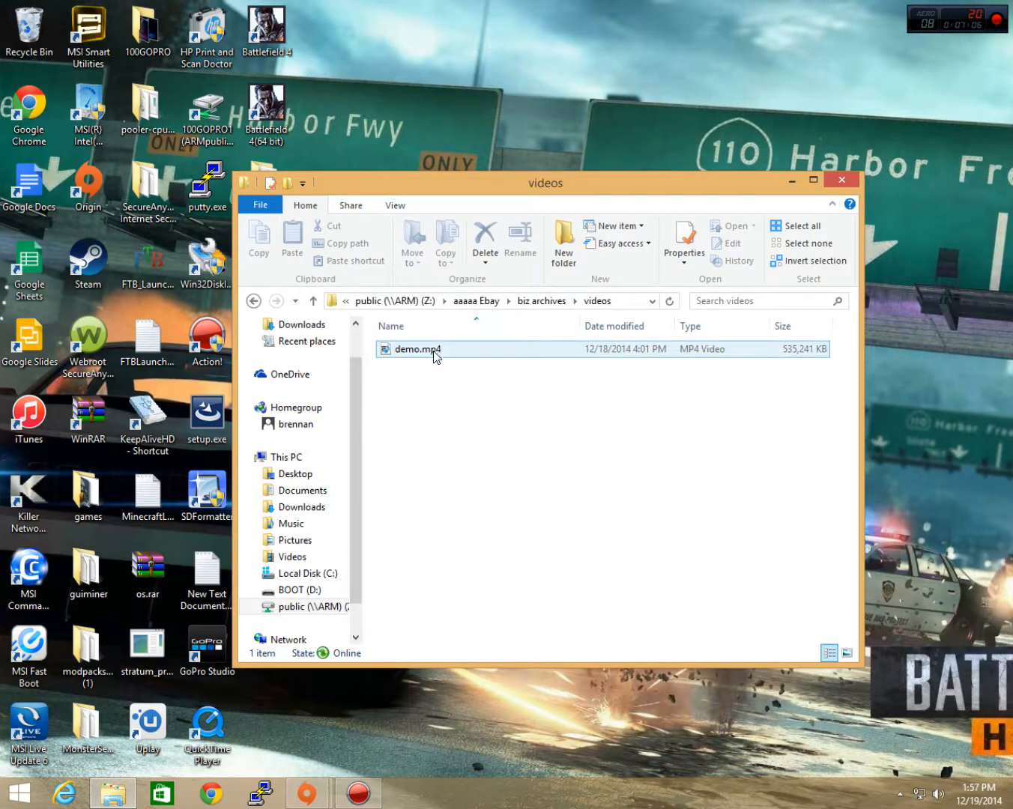
click(253, 300)
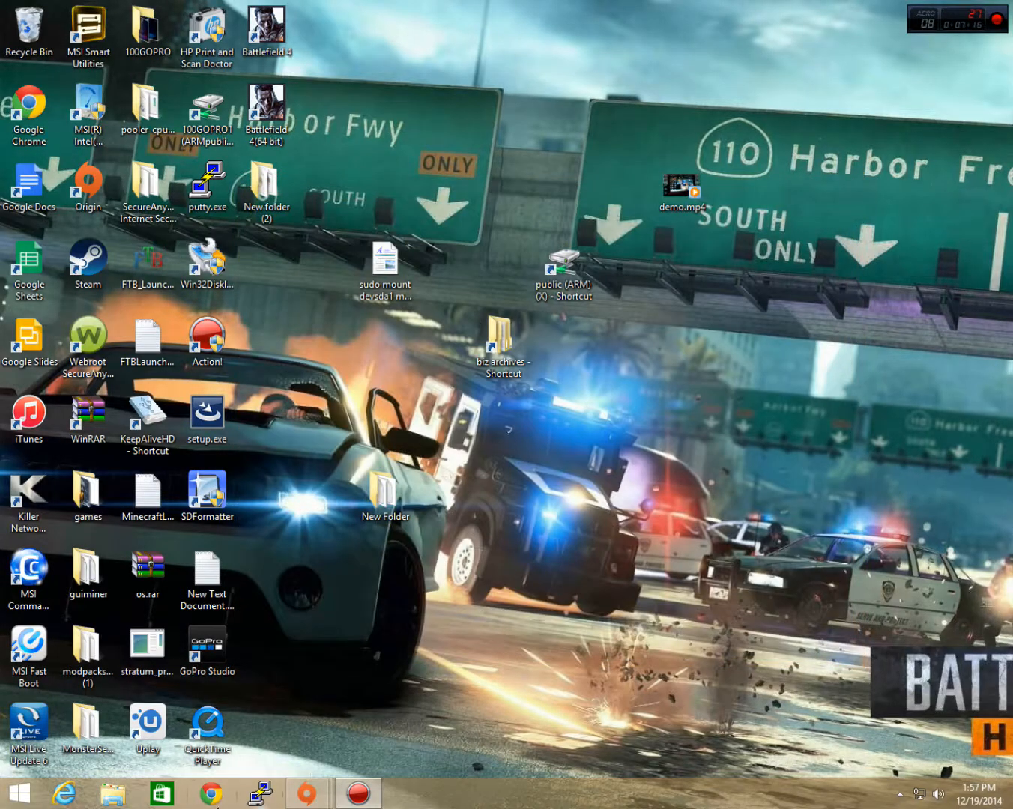
Browse Network to the ARM computer and open its public share's folder listing
click(112, 792)
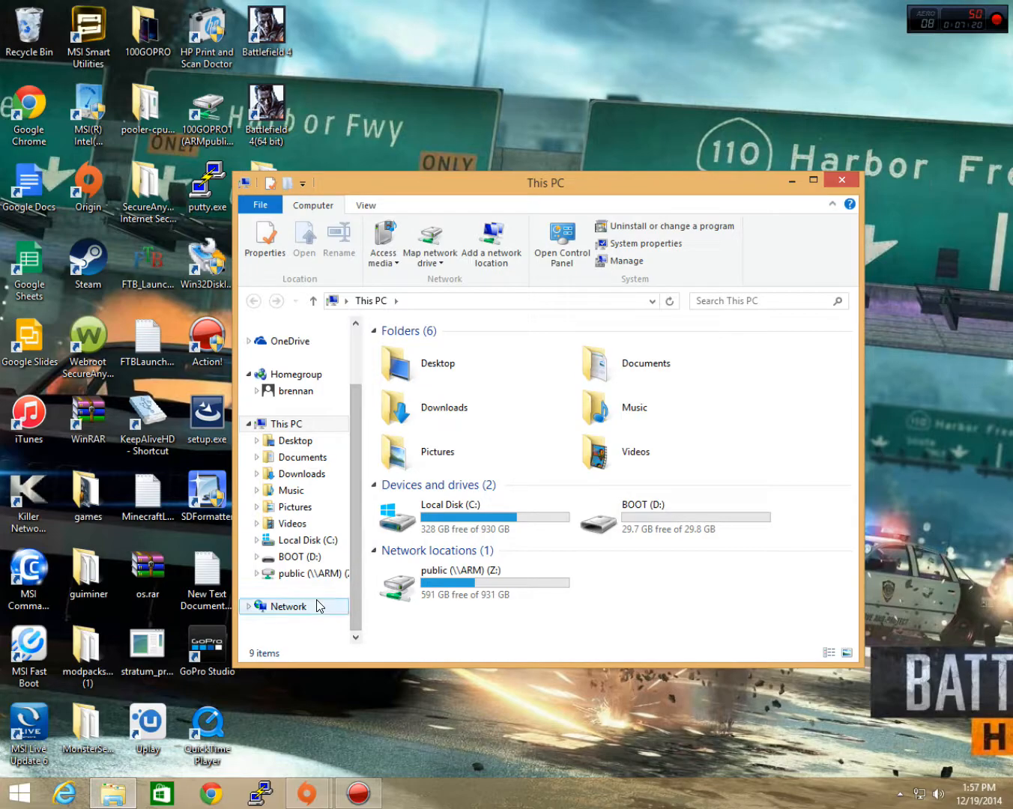
click(287, 606)
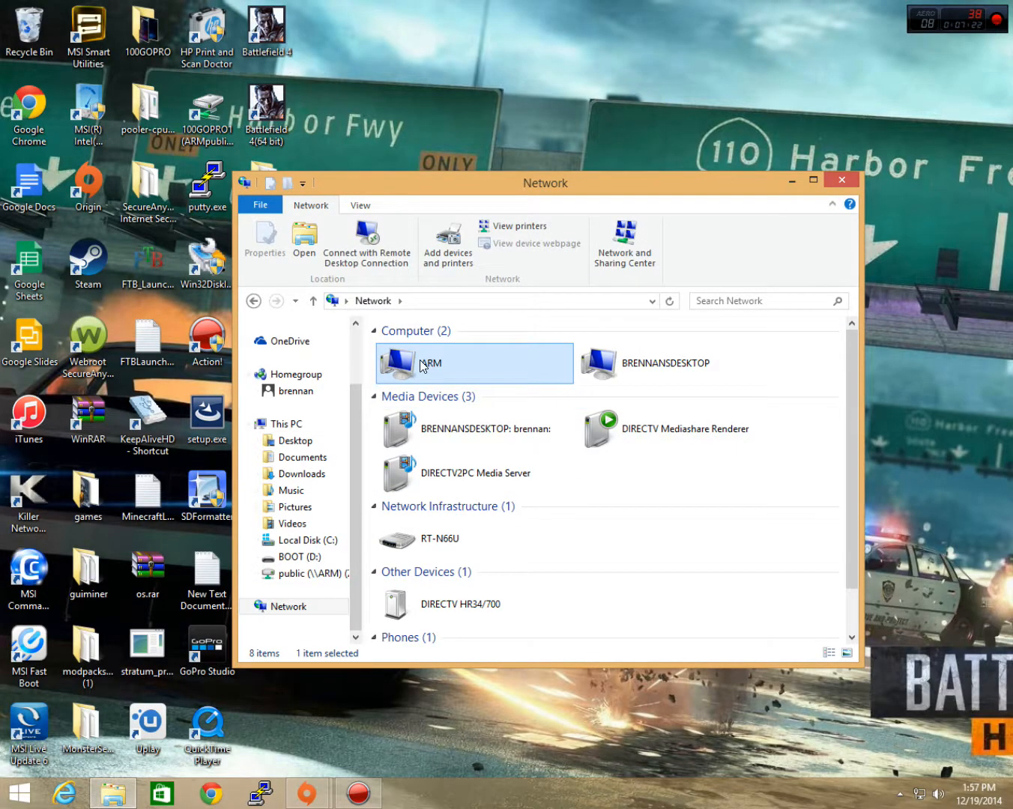
right_click(430, 363)
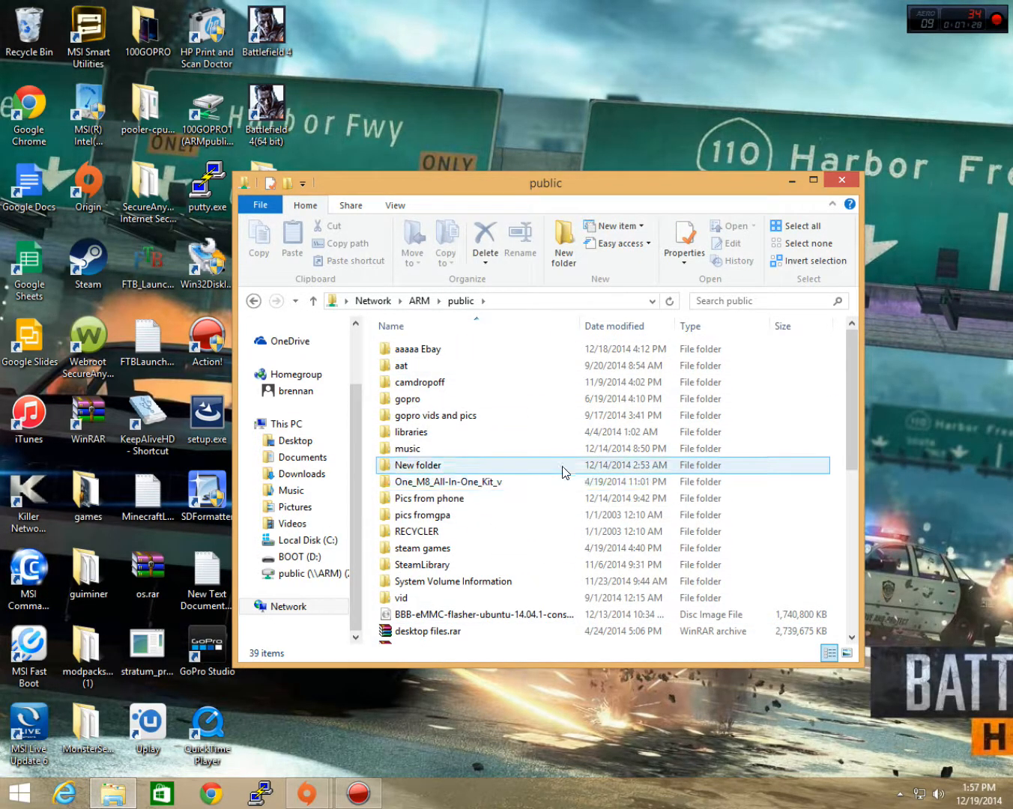
scroll(down, 3)
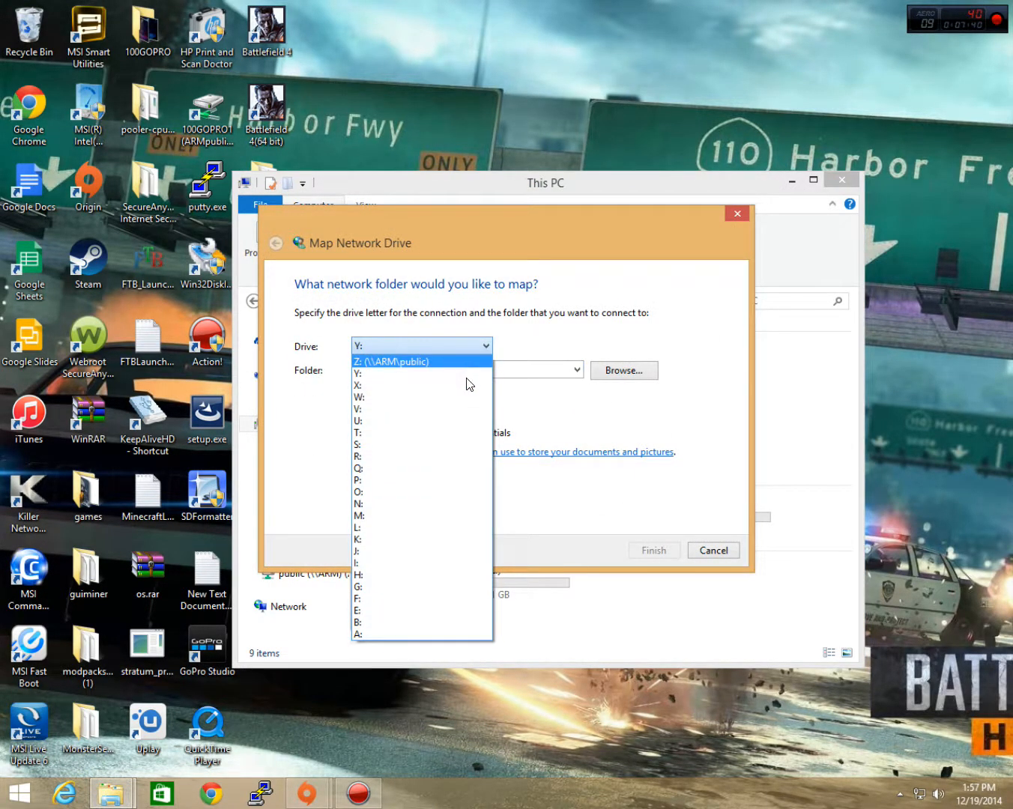
Map \\ARM\public as drive Y: by browsing to the public share and finishing
scroll(down, 3)
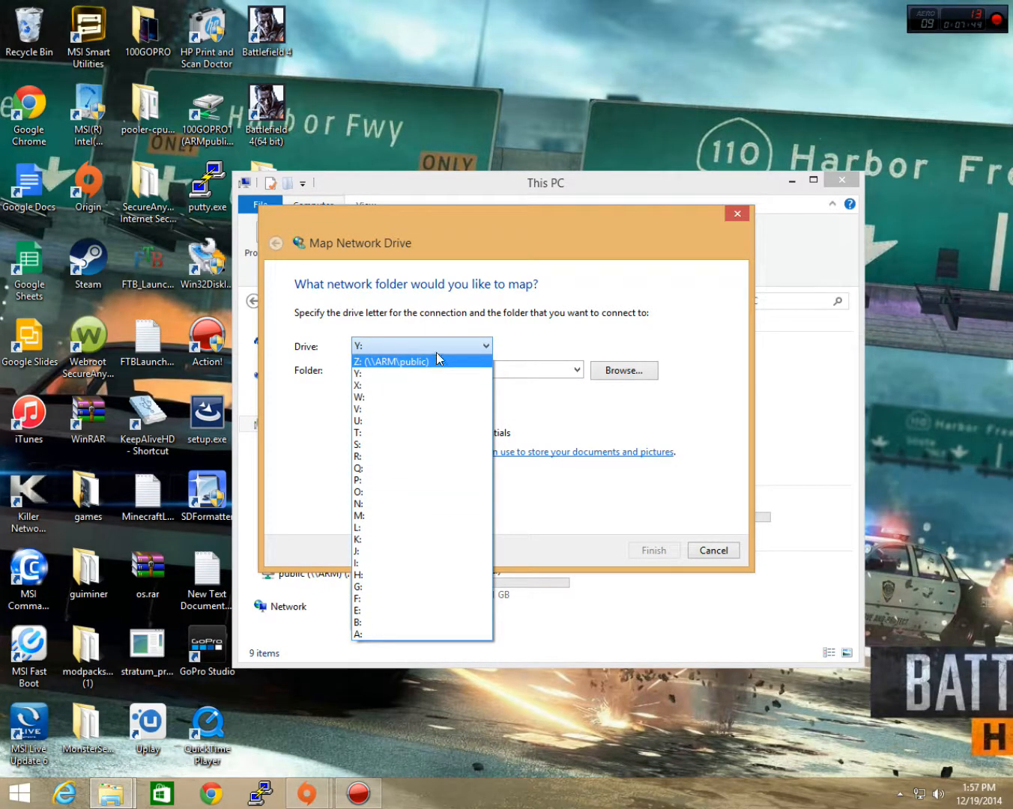
click(358, 373)
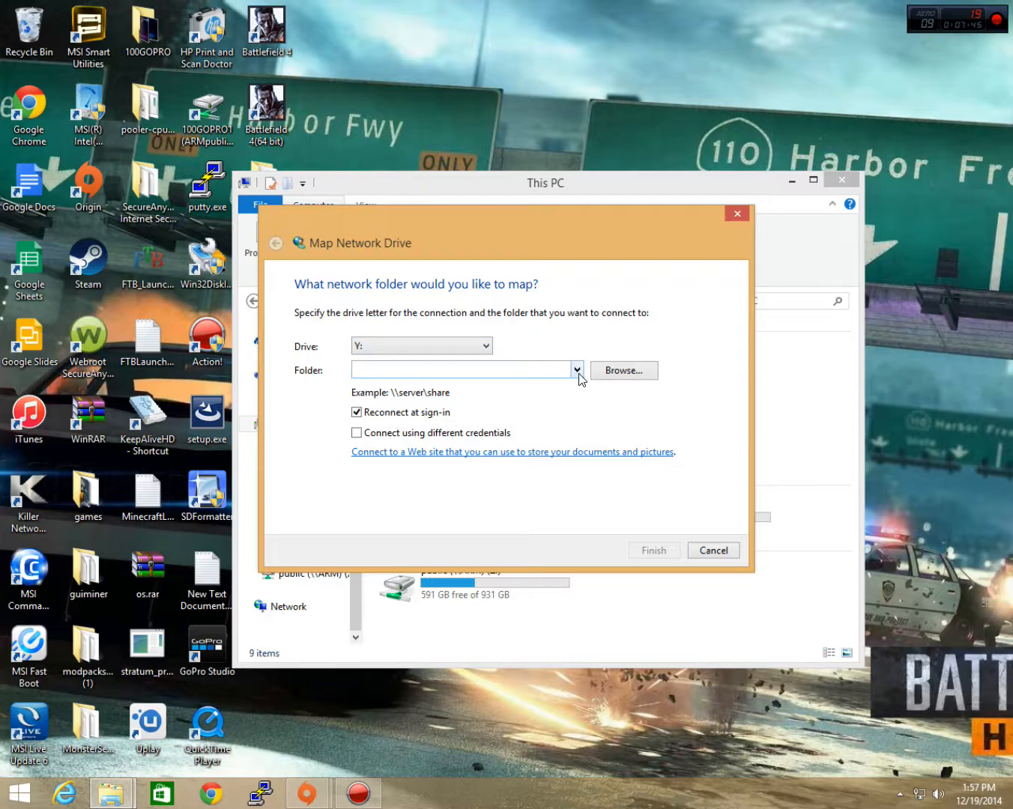
click(623, 370)
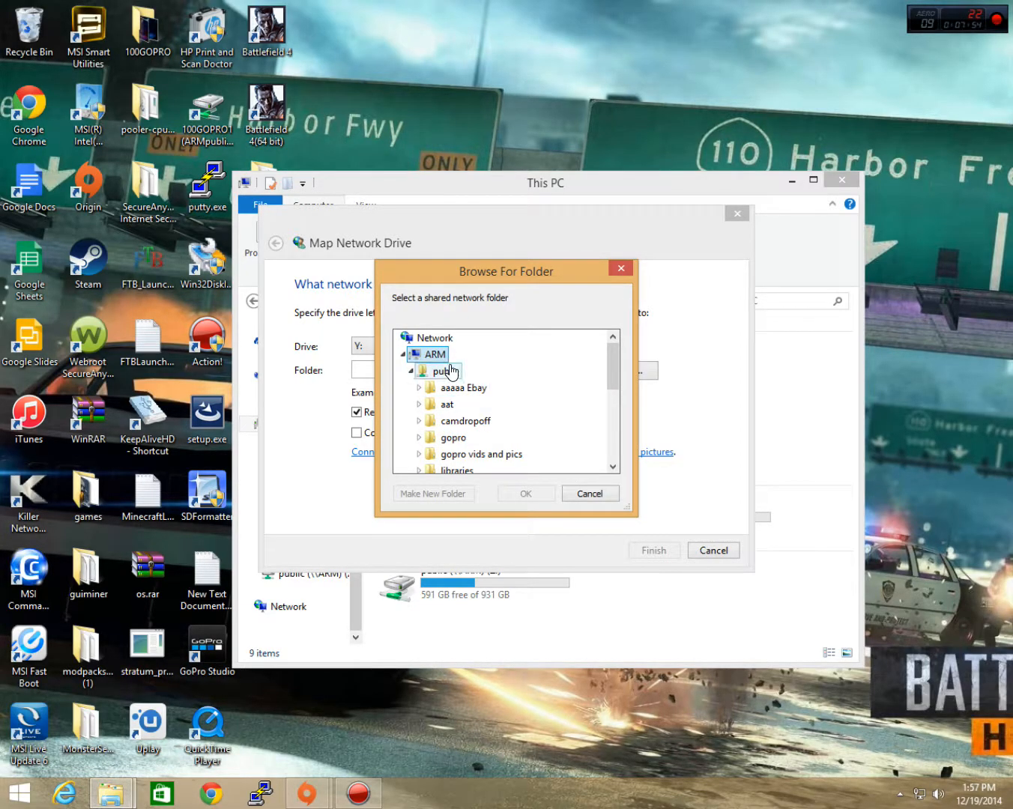
click(525, 493)
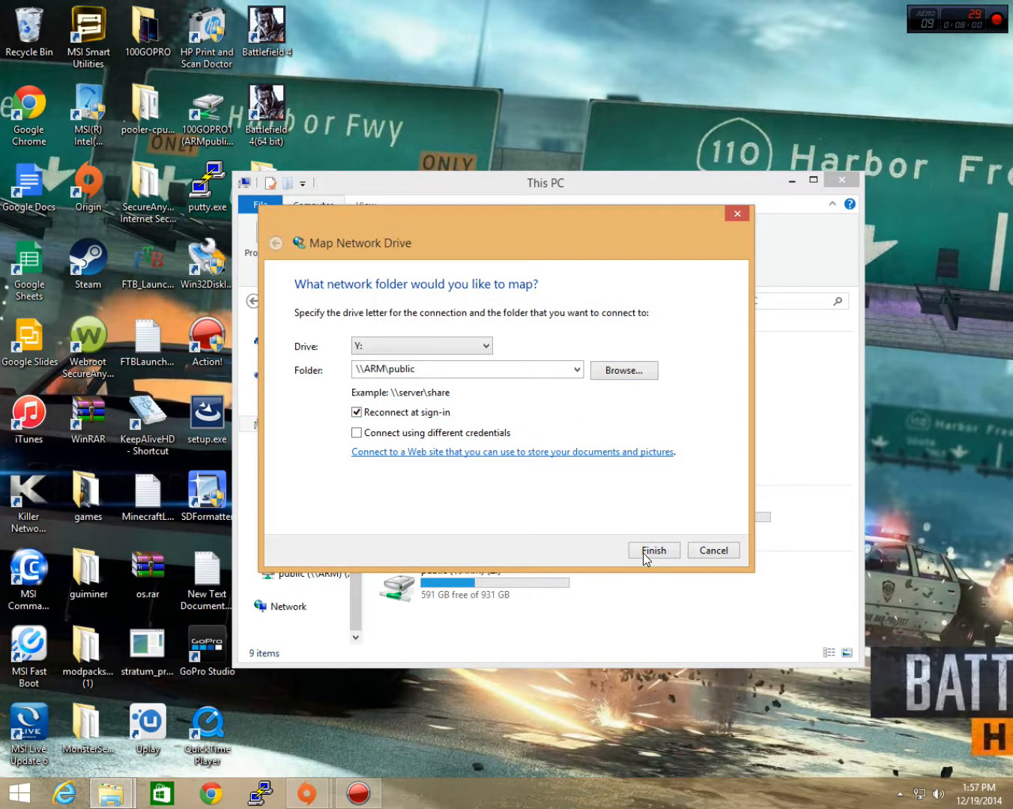
click(652, 550)
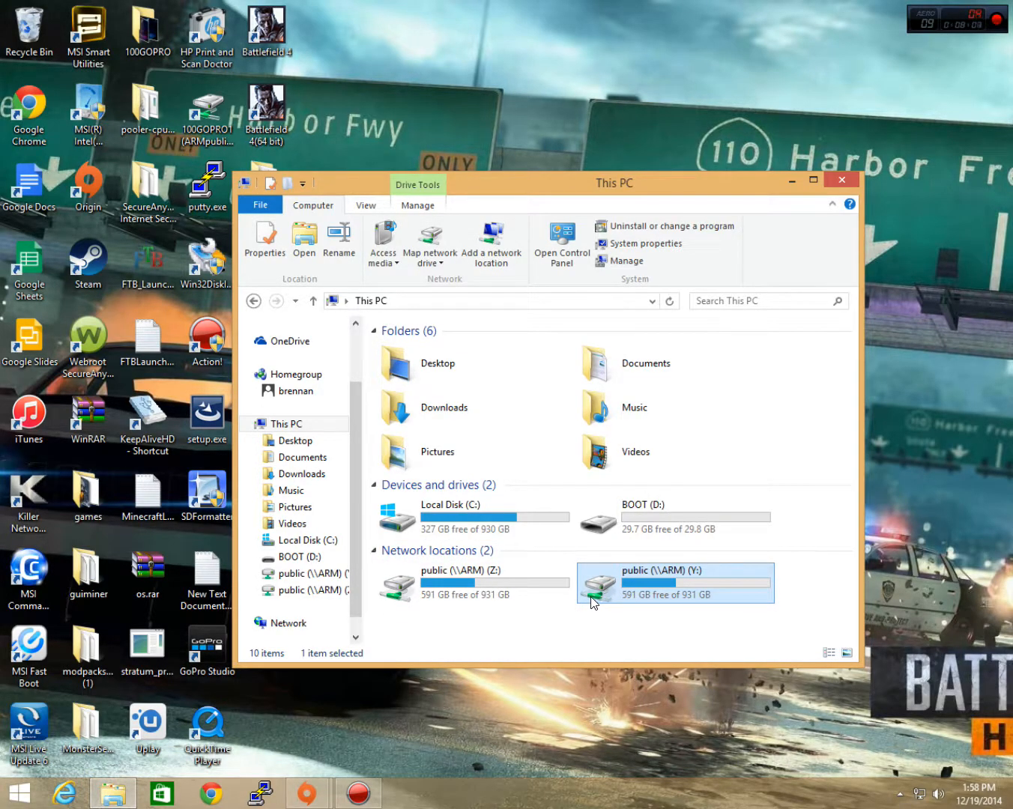
mouse_move(594, 623)
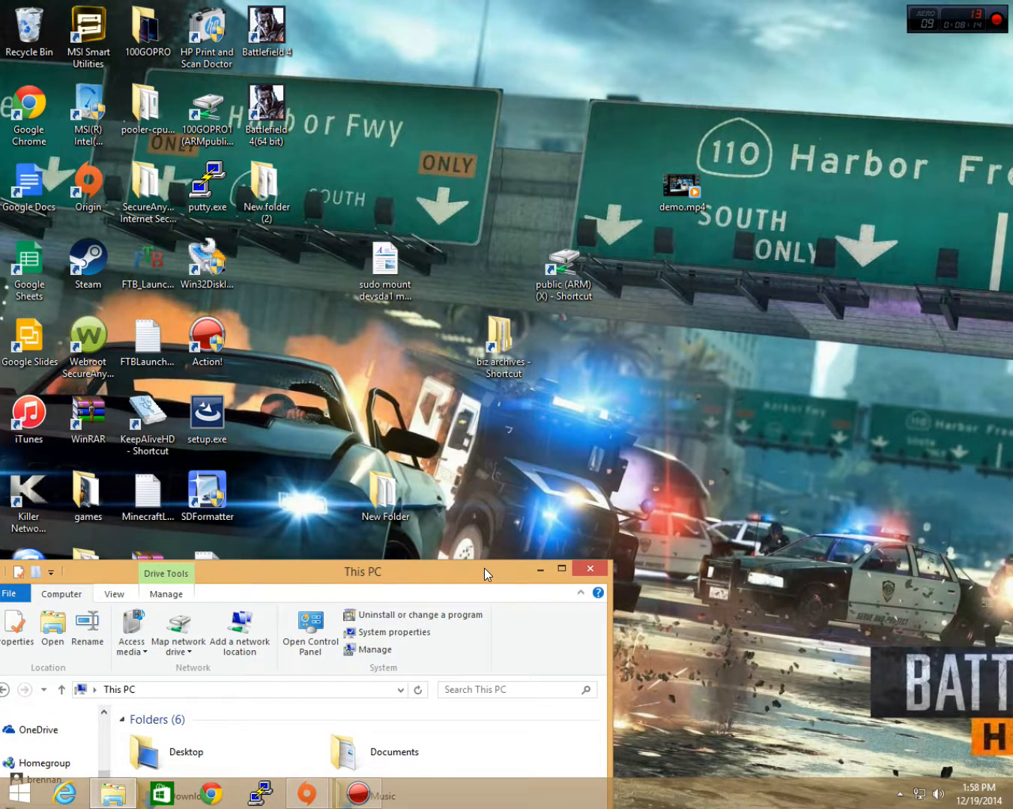
Show the context menu for the public (\\ARM) (Y:) drive in This PC
right_click(437, 634)
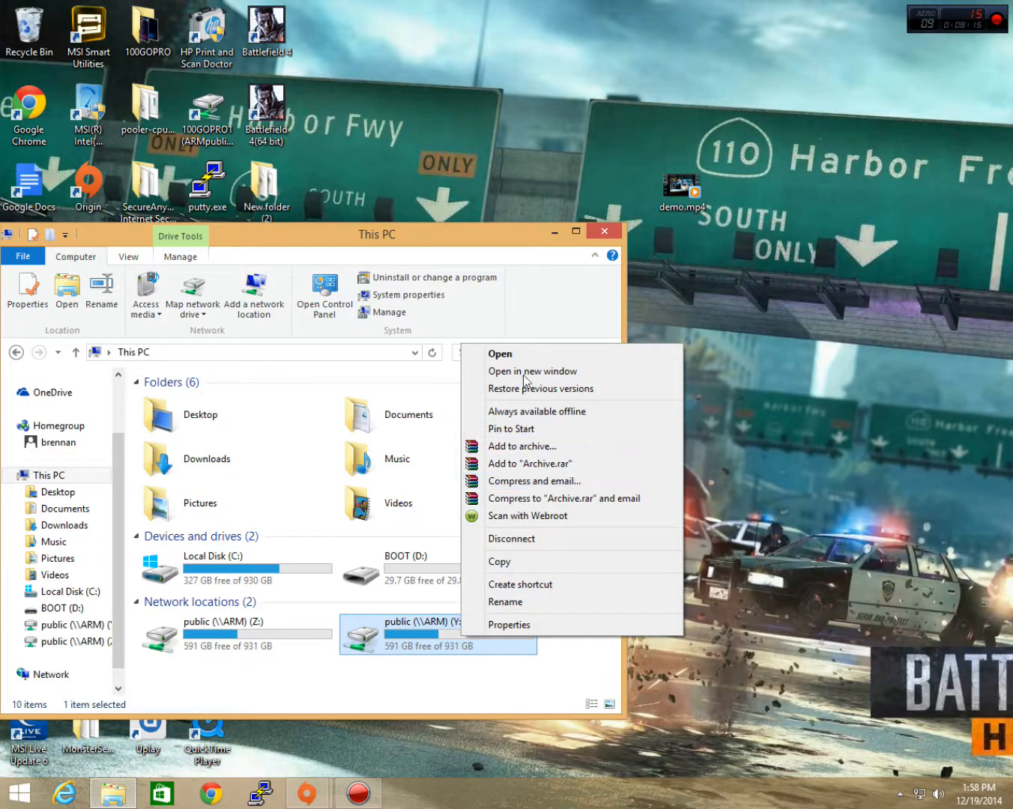